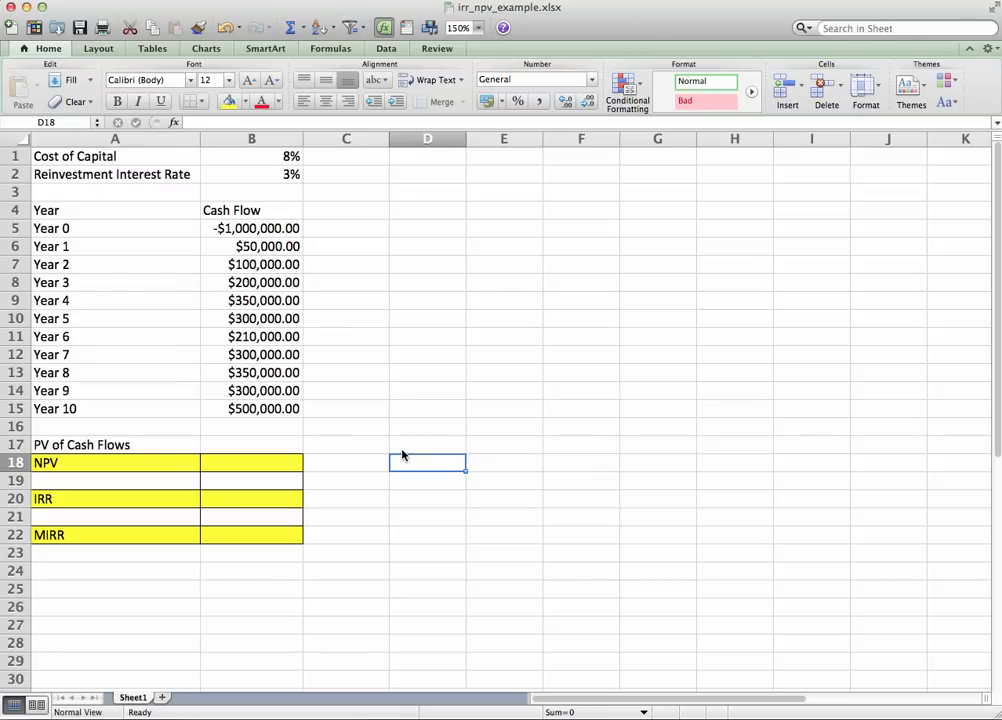
pyautogui.moveTo(371, 445)
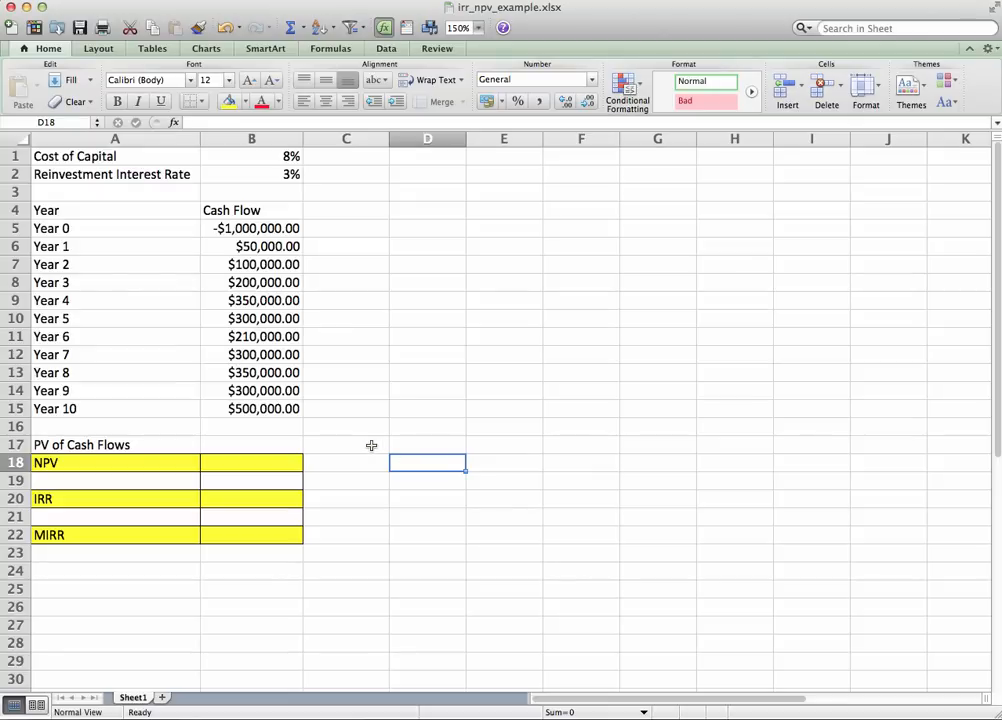
pyautogui.moveTo(305, 436)
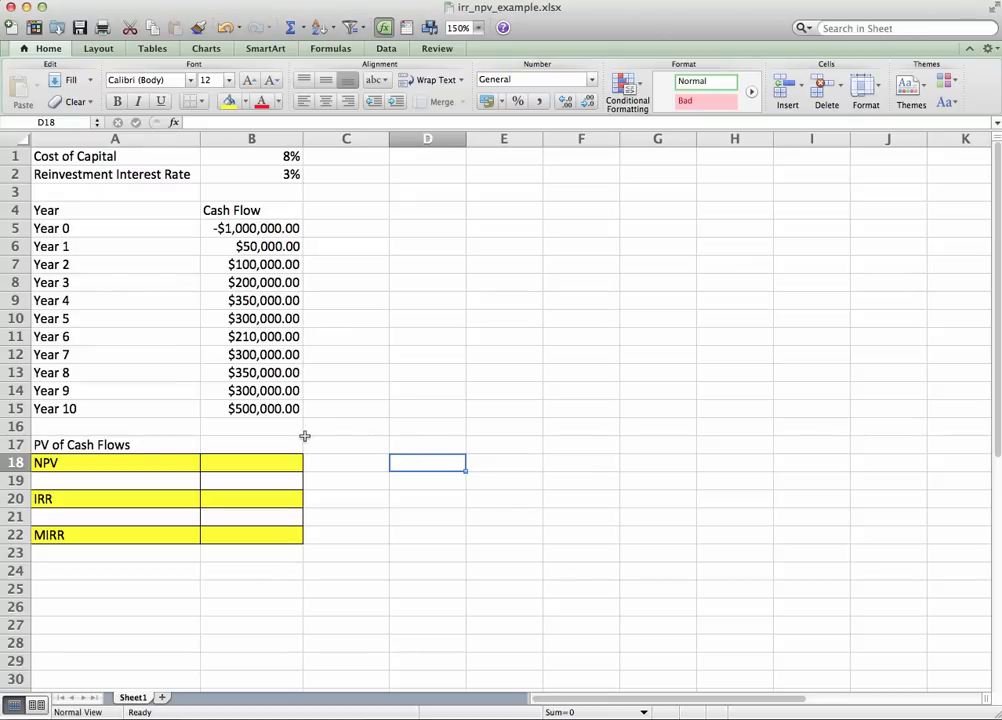
pyautogui.moveTo(142, 467)
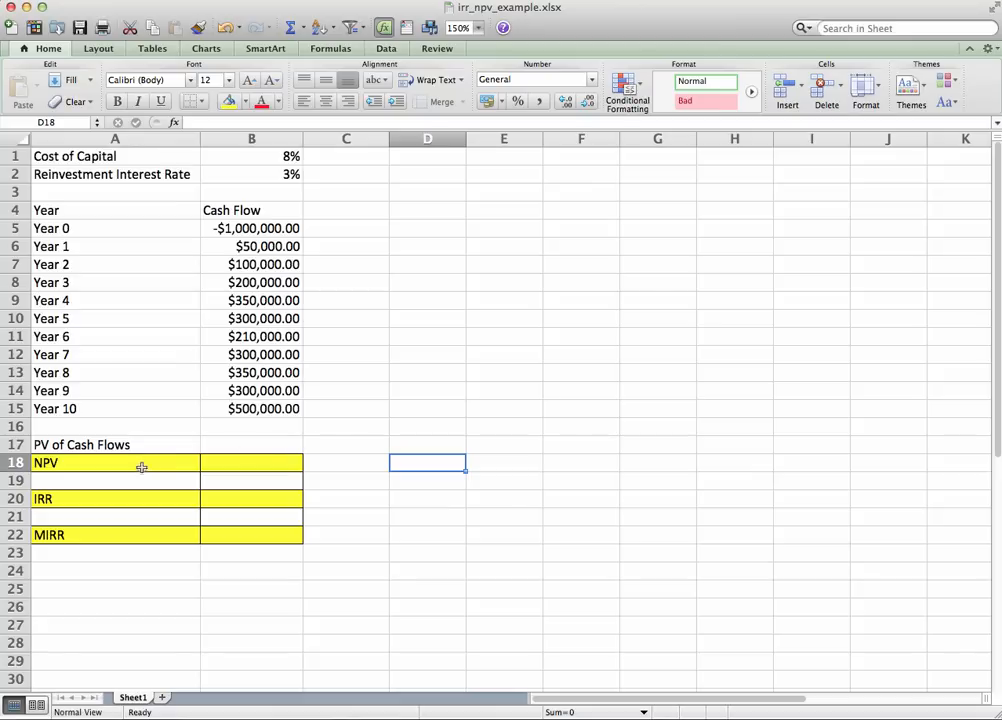
pyautogui.moveTo(143, 463)
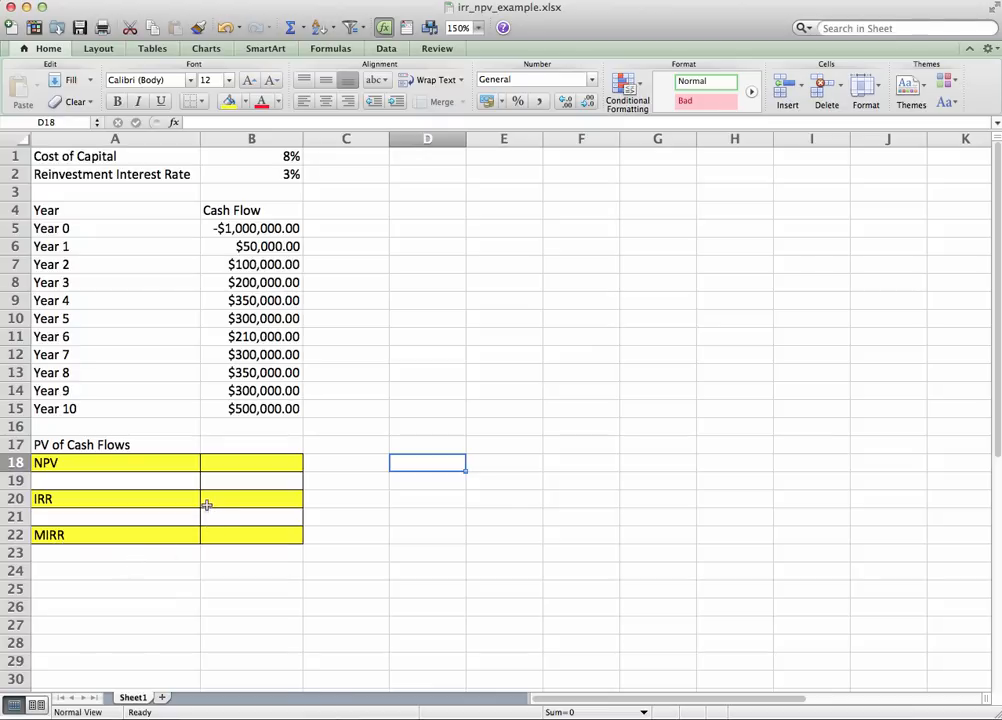
pyautogui.moveTo(193, 342)
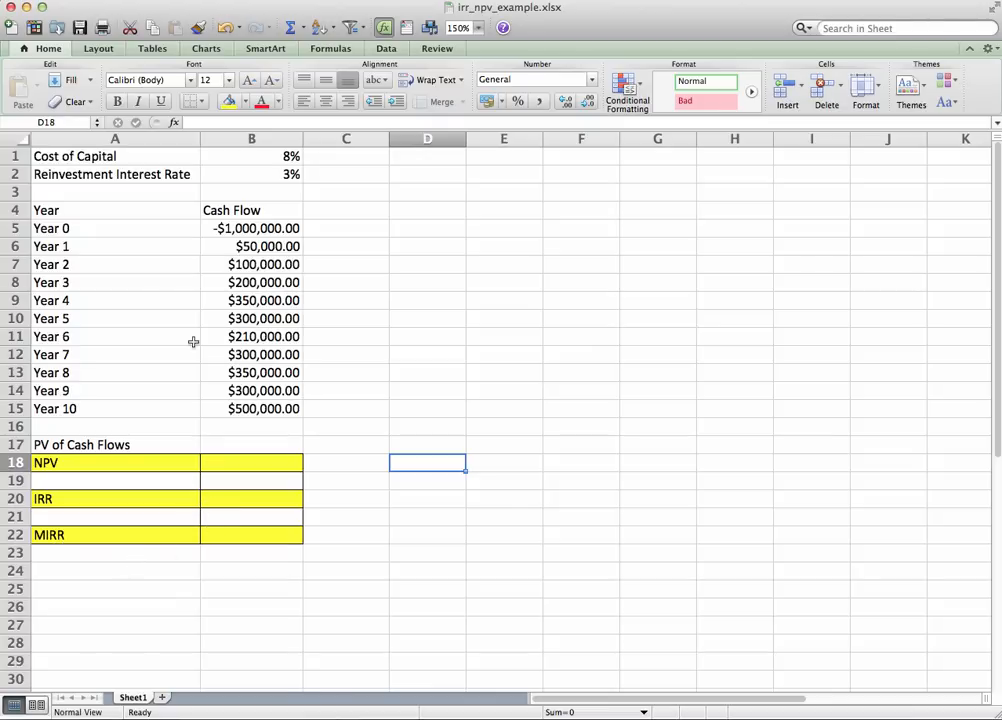
pyautogui.moveTo(121, 228)
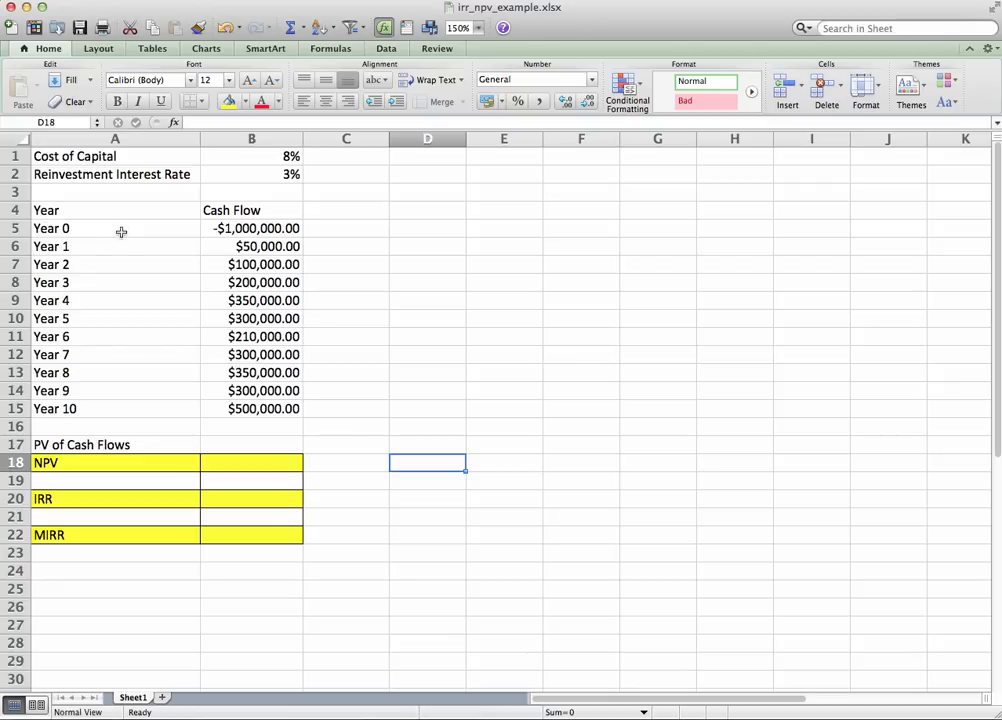
pyautogui.moveTo(123, 246)
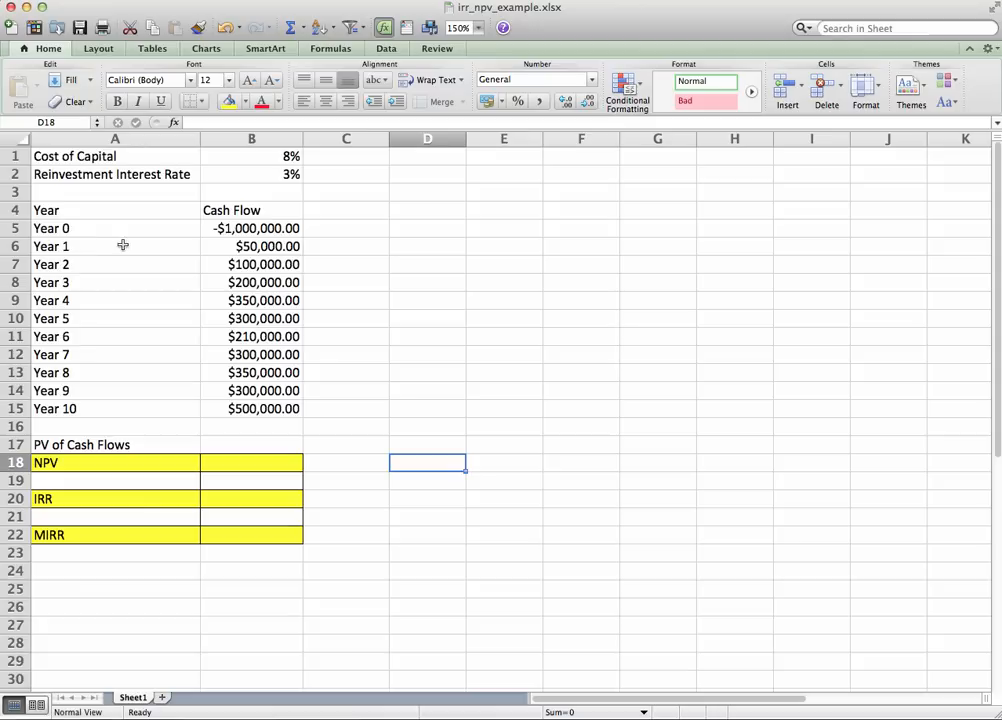
pyautogui.moveTo(119, 174)
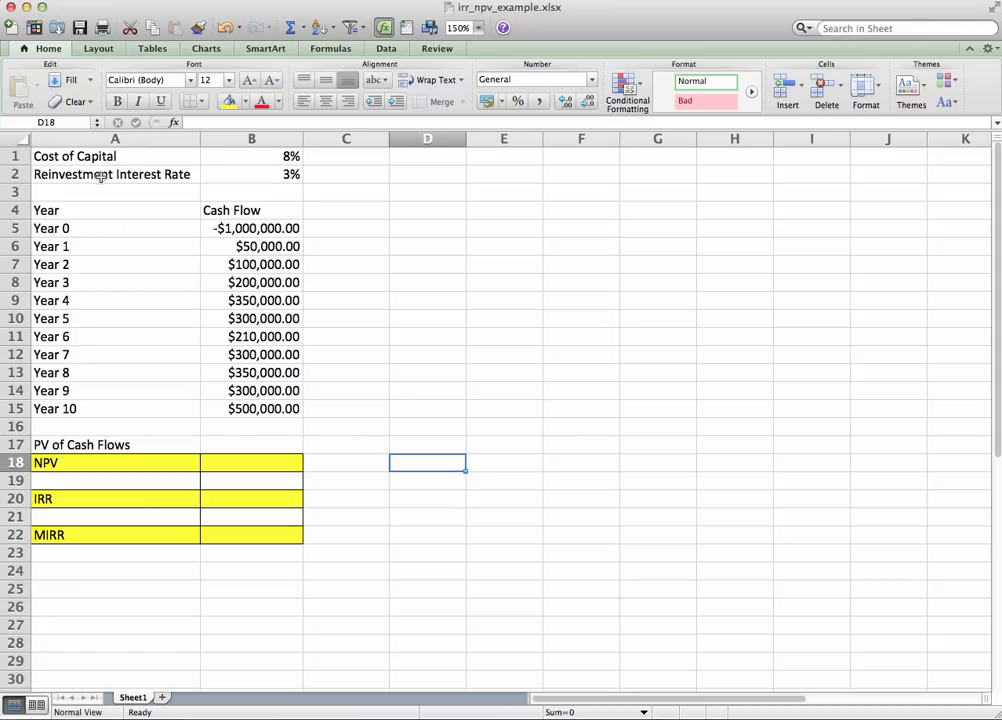
pyautogui.moveTo(189, 264)
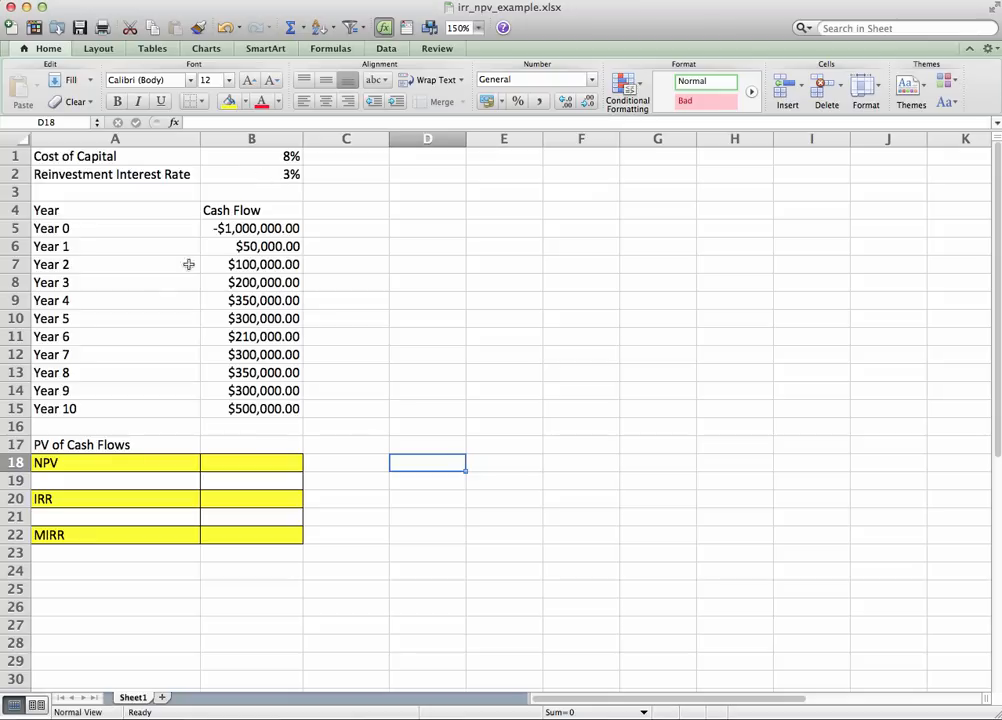
pyautogui.moveTo(70, 228)
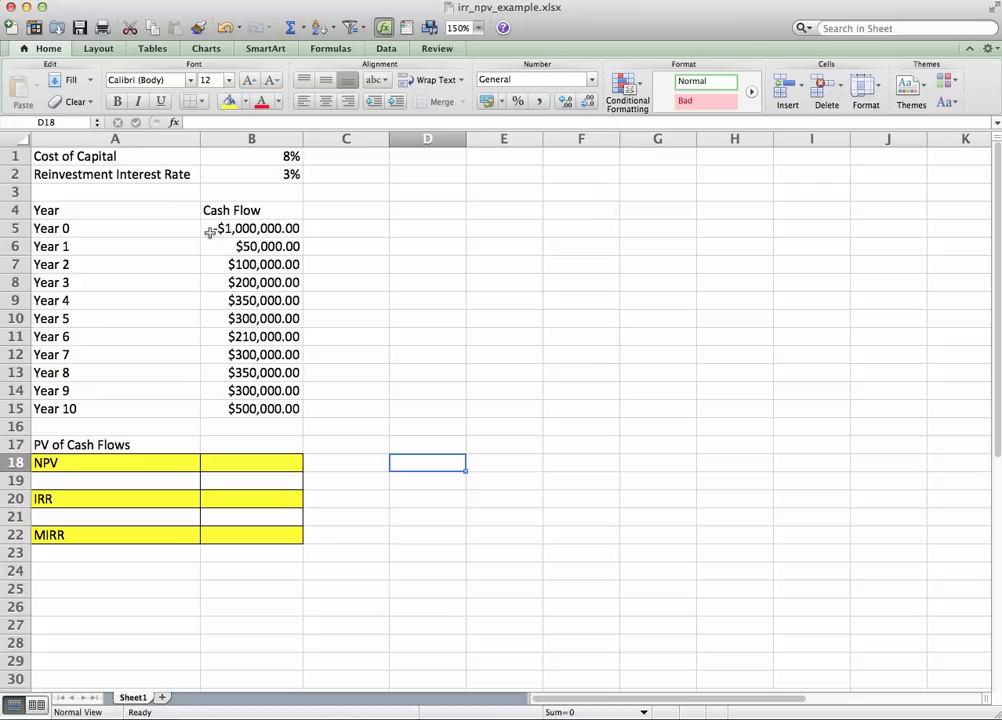
pyautogui.moveTo(212, 228)
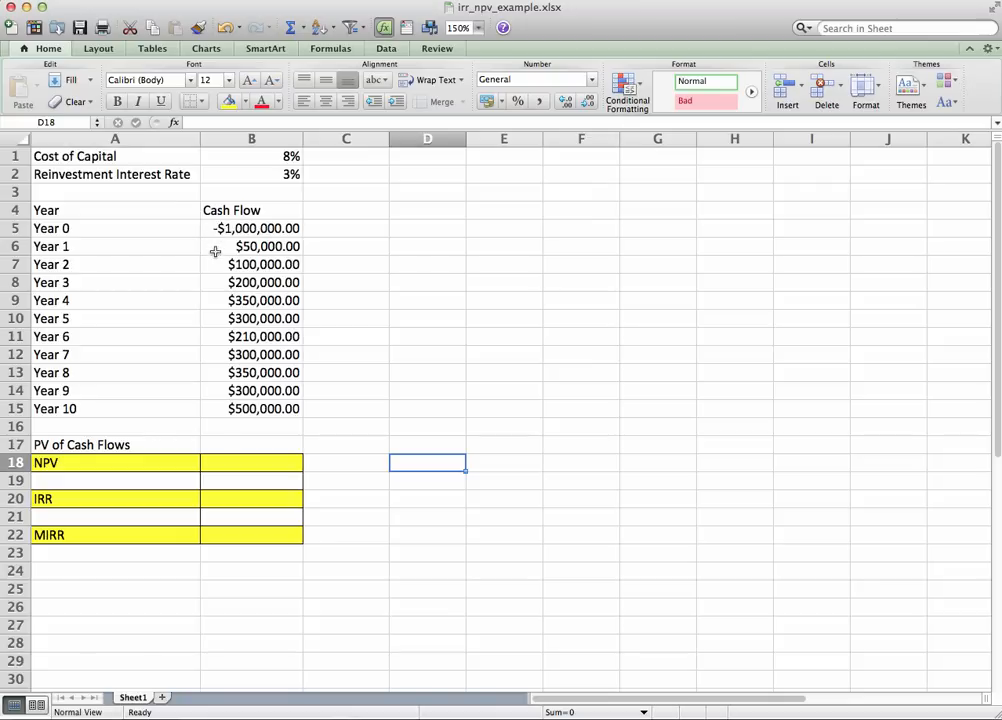
pyautogui.moveTo(229, 247)
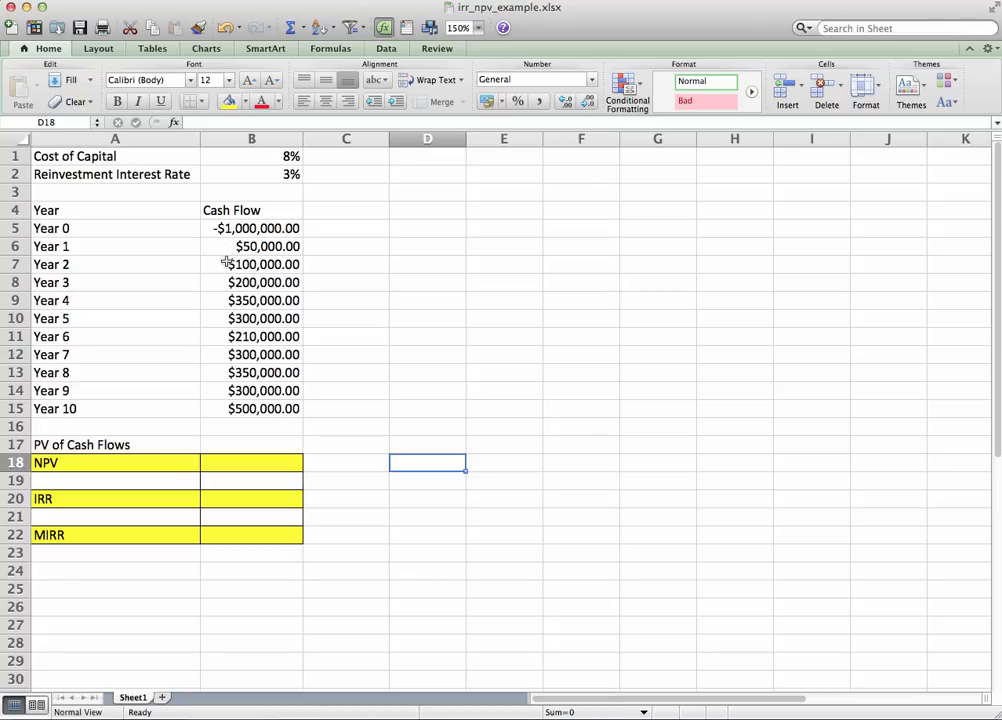
pyautogui.moveTo(138, 409)
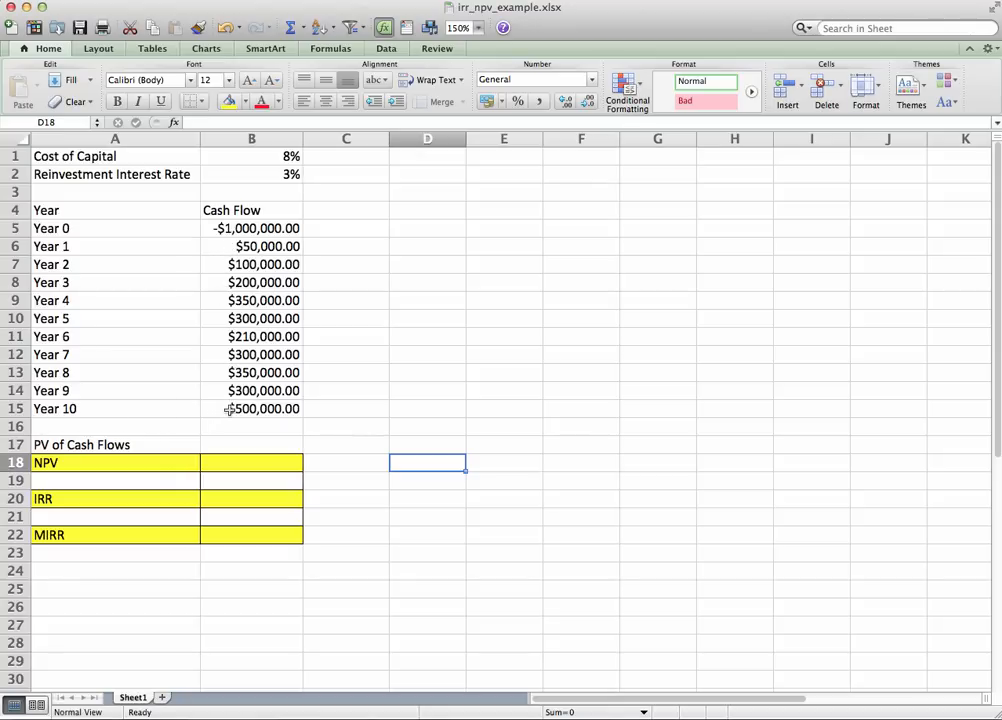
pyautogui.moveTo(219, 440)
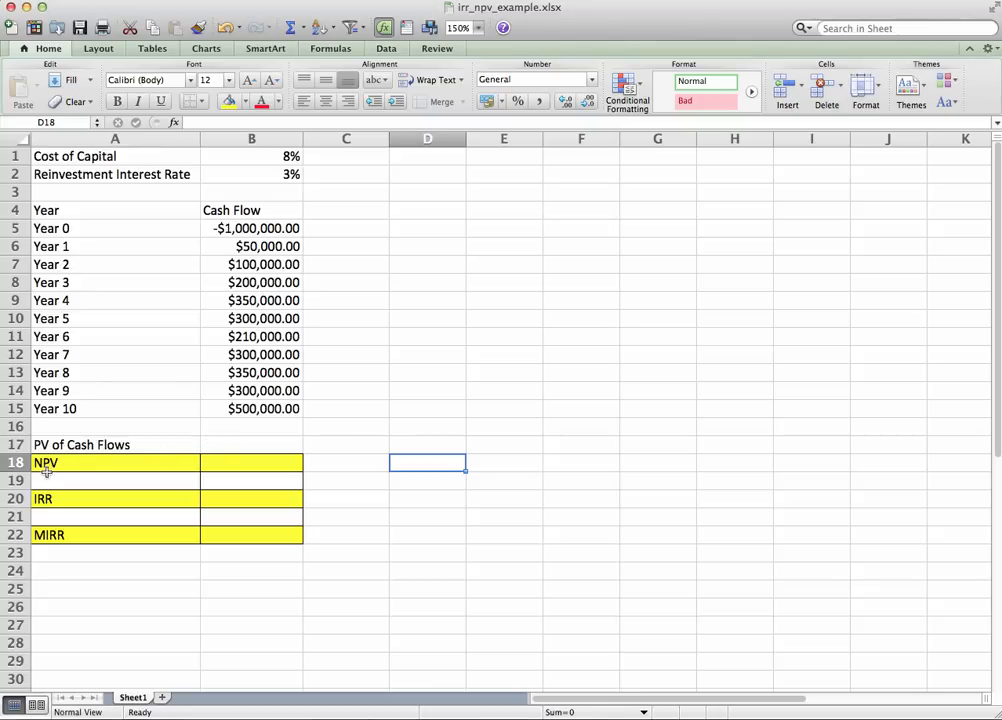
pyautogui.moveTo(45, 447)
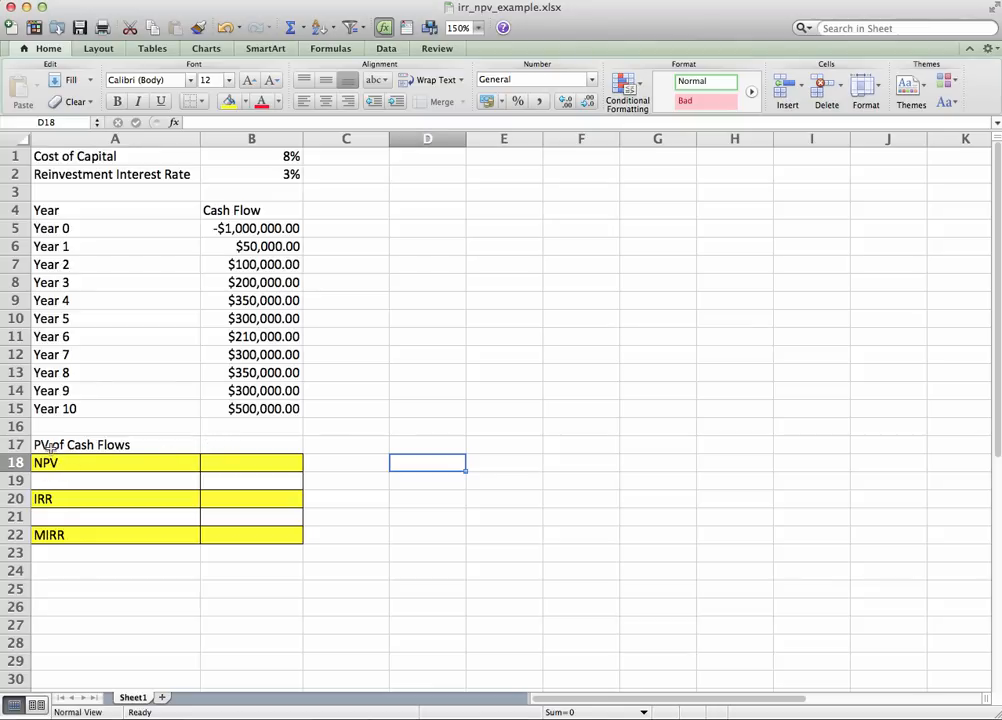
pyautogui.moveTo(232, 246)
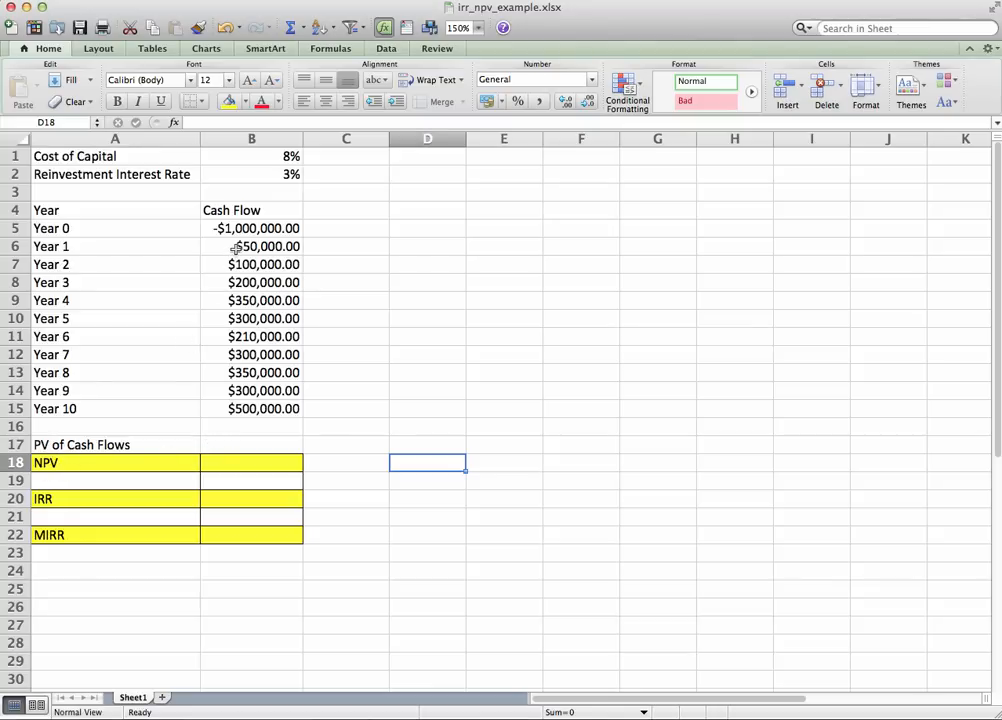
# Select cell B17 beside PV of Cash Flows and bring up the Formulas tab.
pyautogui.moveTo(251, 246); pyautogui.dragTo(251, 408)
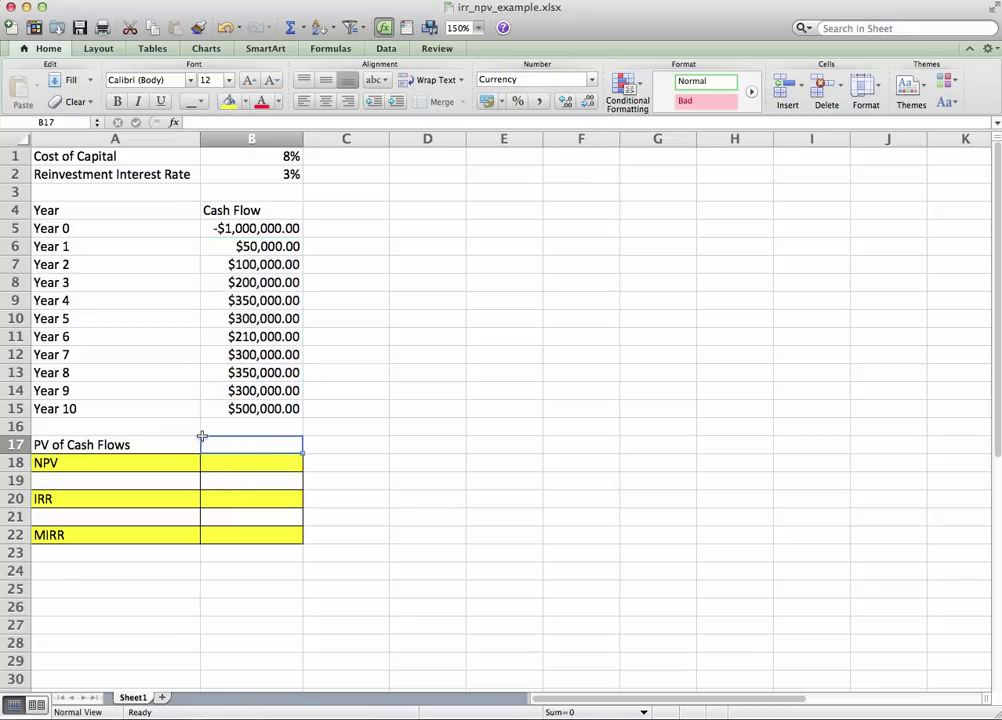
pyautogui.click(331, 48)
pyautogui.write('=NPV()')
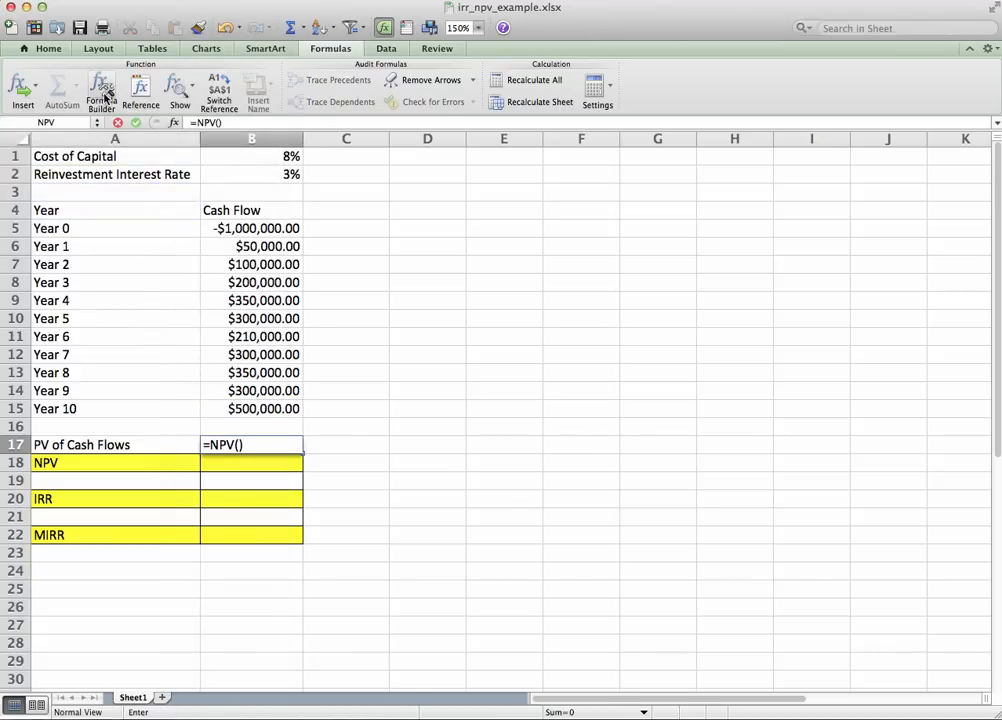
# Build the NPV with rate B1 (8% cost of capital) and values B6:B15.
pyautogui.click(99, 97)
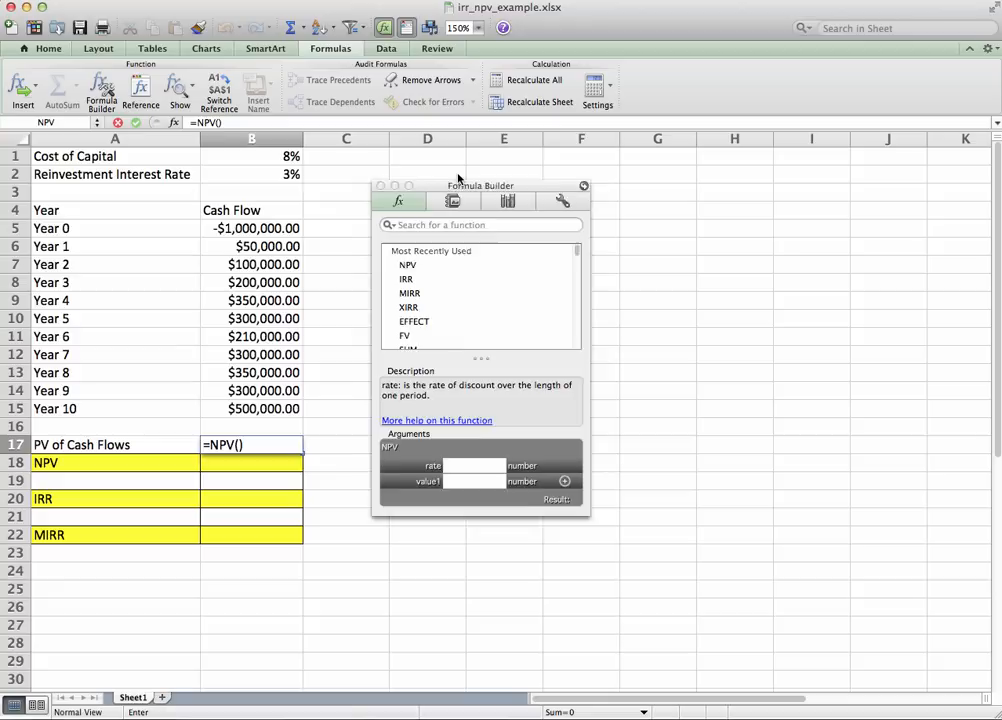
pyautogui.moveTo(480, 185); pyautogui.dragTo(440, 228)
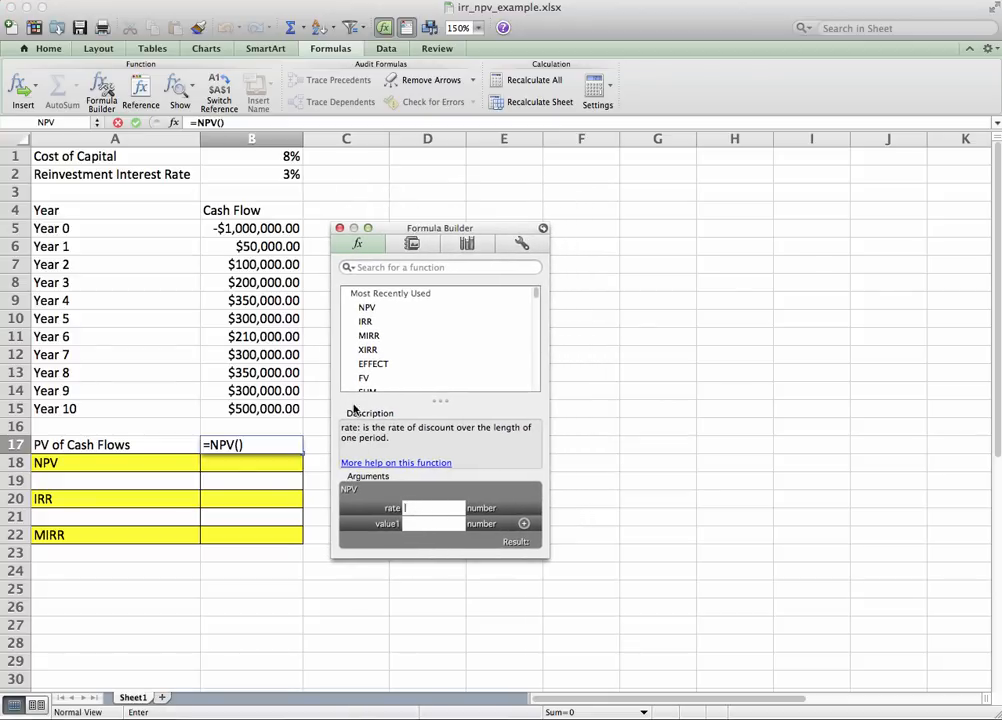
pyautogui.click(251, 156)
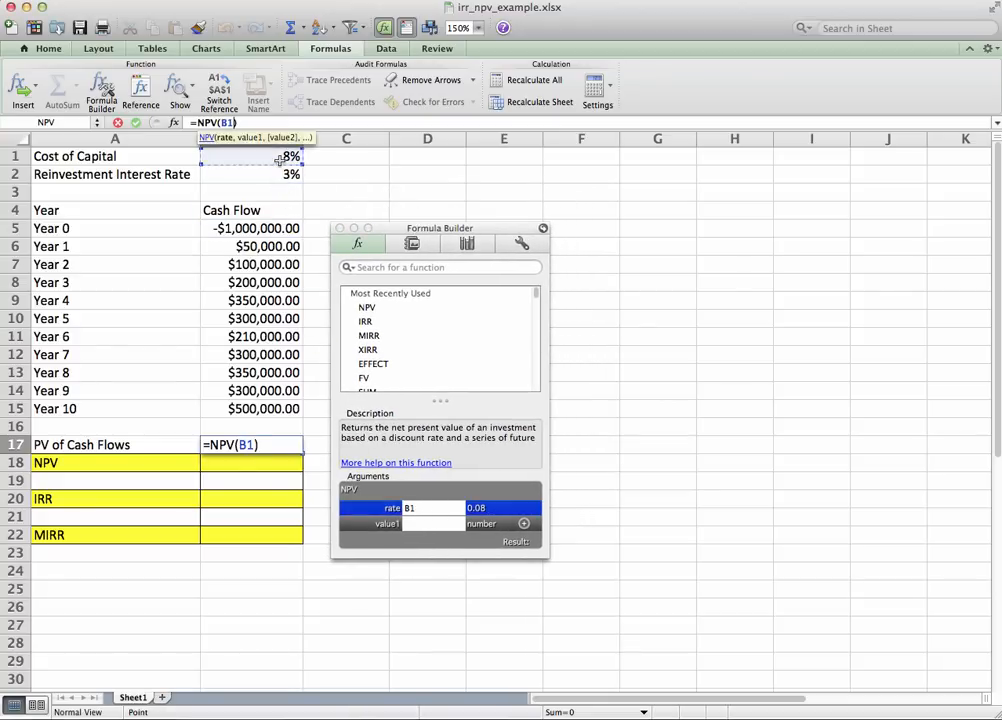
pyautogui.click(430, 533)
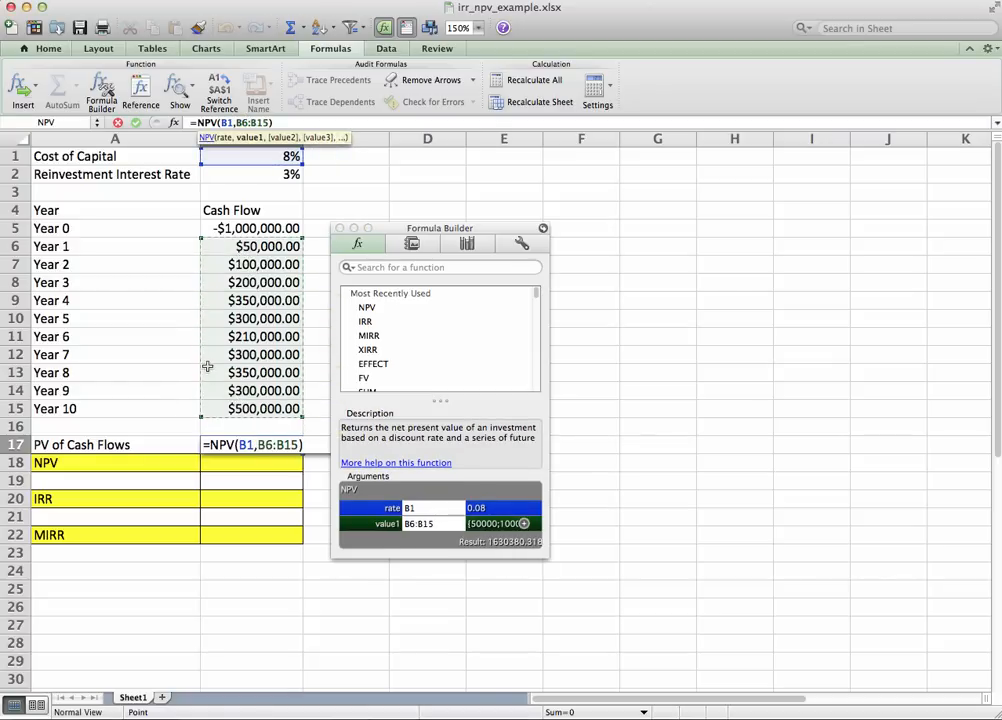
pyautogui.moveTo(434, 506)
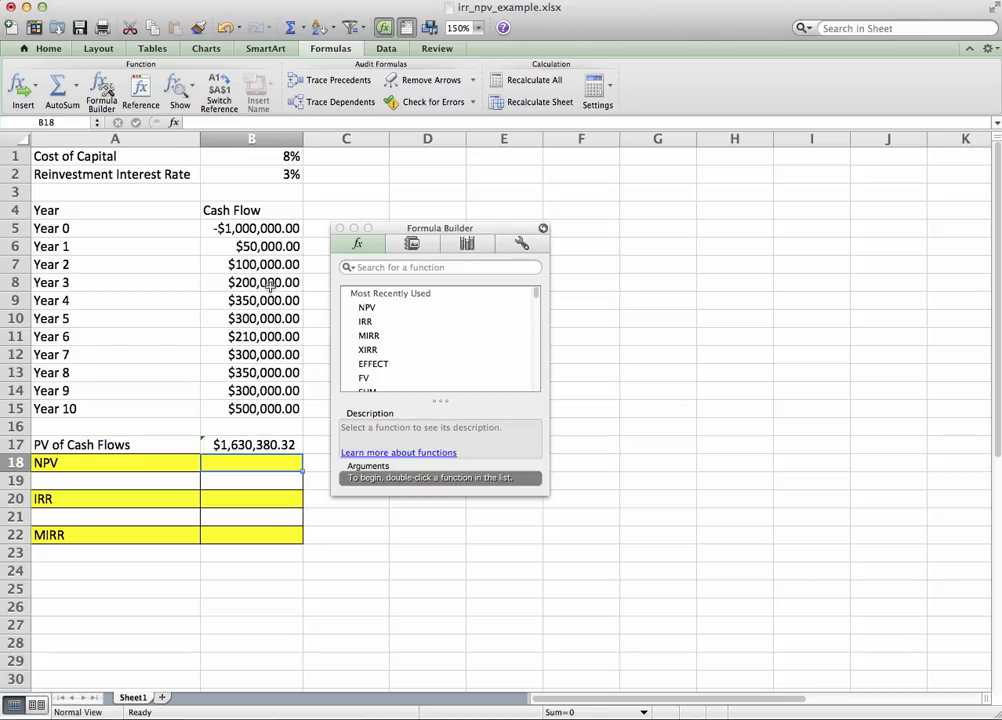
pyautogui.moveTo(270, 246)
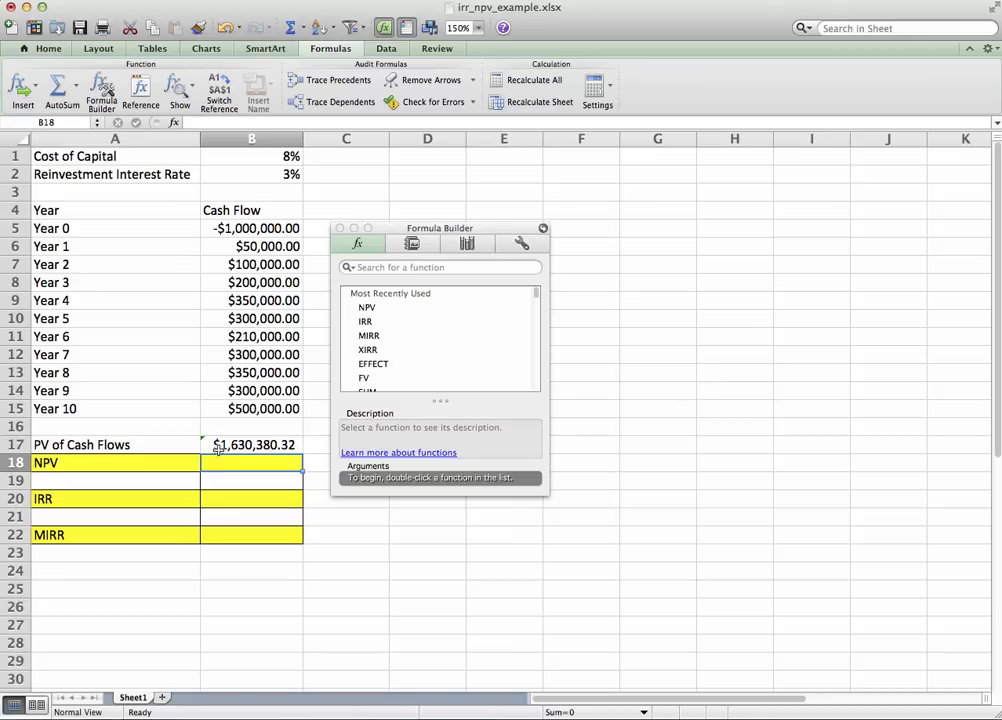
pyautogui.moveTo(283, 445)
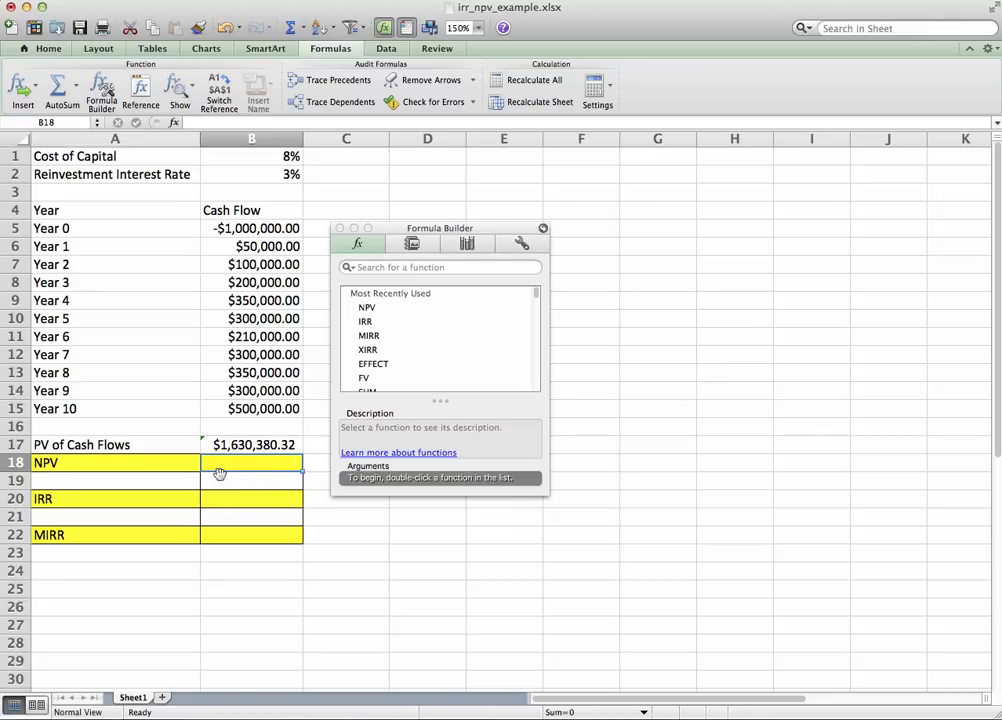
pyautogui.moveTo(366, 293)
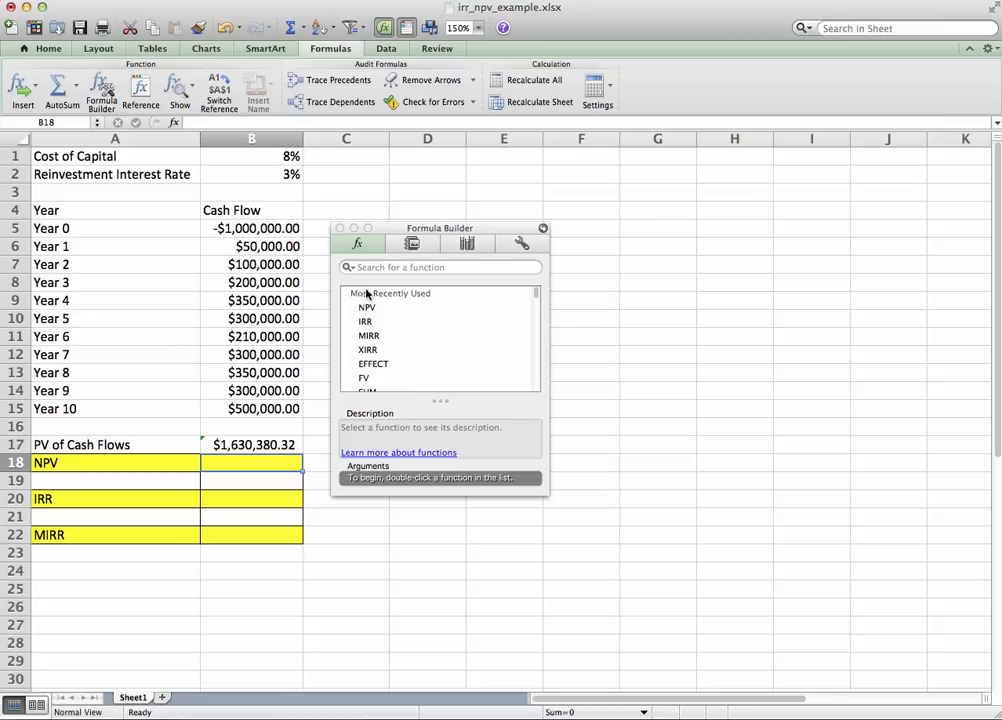
# Select the yellow NPV cell B18 to hold the NPV formula.
pyautogui.click(542, 228)
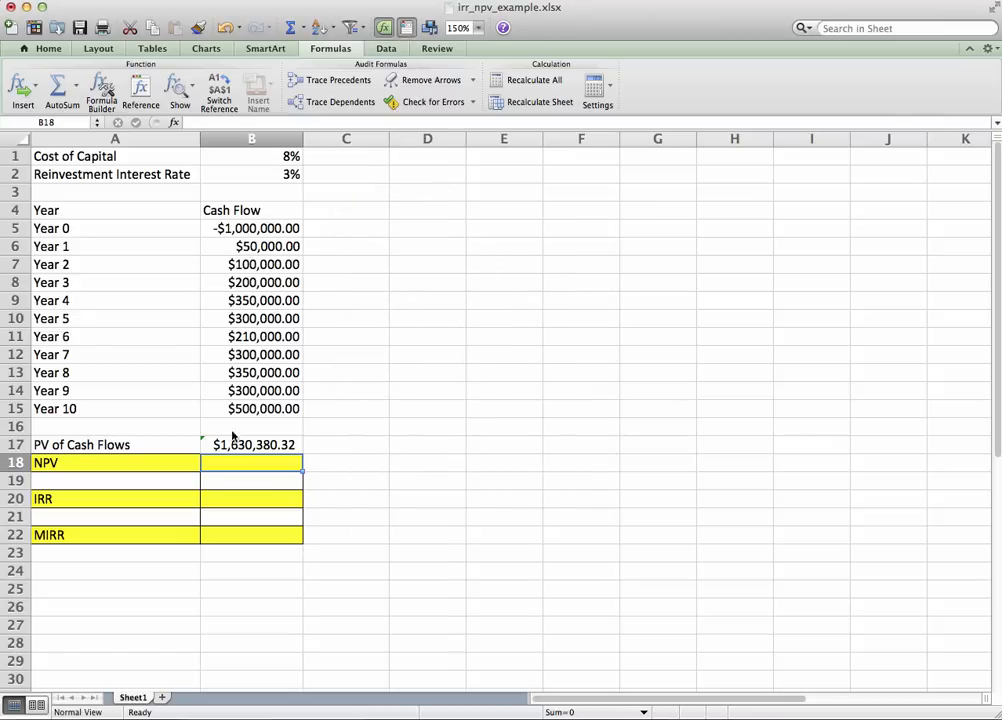
pyautogui.moveTo(250, 463)
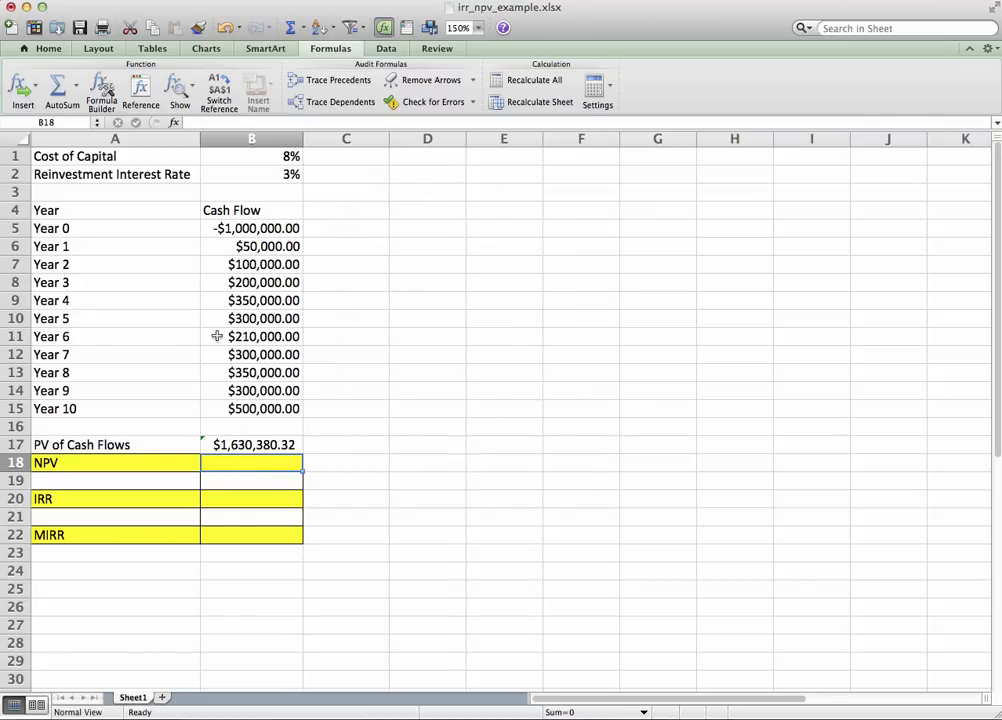
pyautogui.moveTo(249, 444)
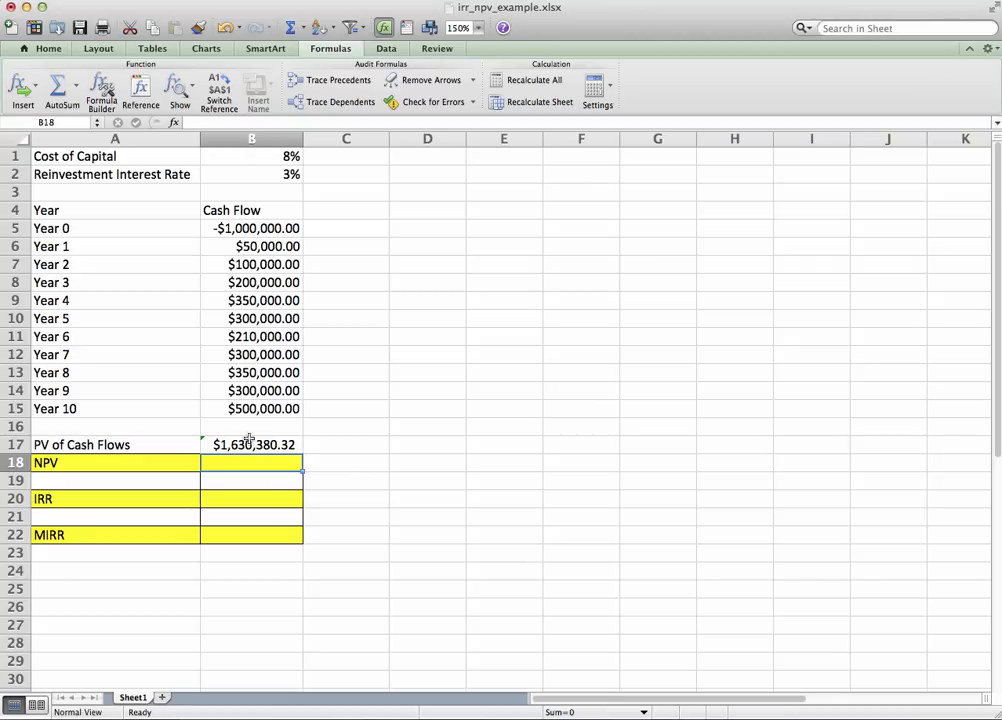
pyautogui.moveTo(130, 285)
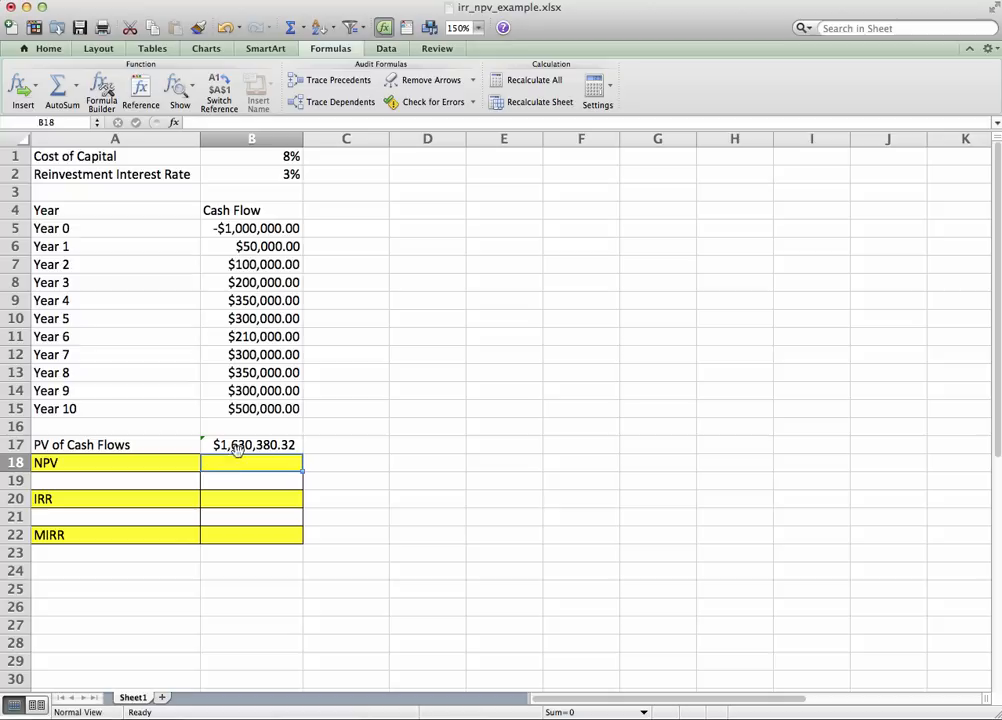
pyautogui.moveTo(235, 465)
pyautogui.write('=B17')
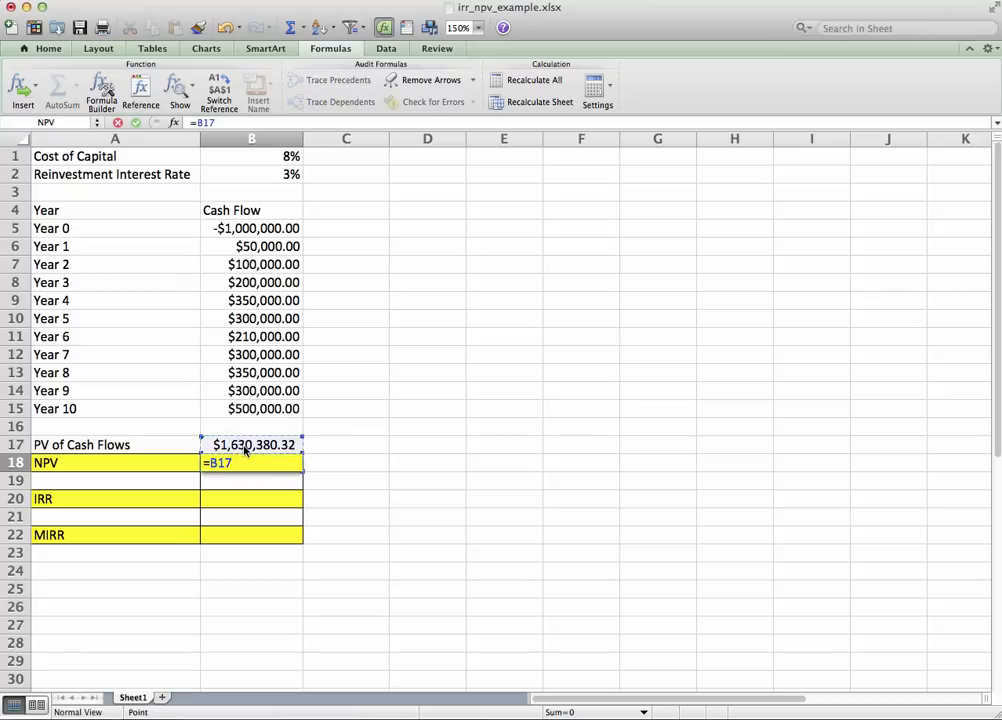
# Add the Year 0 outlay to PV of Cash Flows, giving NPV $630,380.32.
pyautogui.write('+')
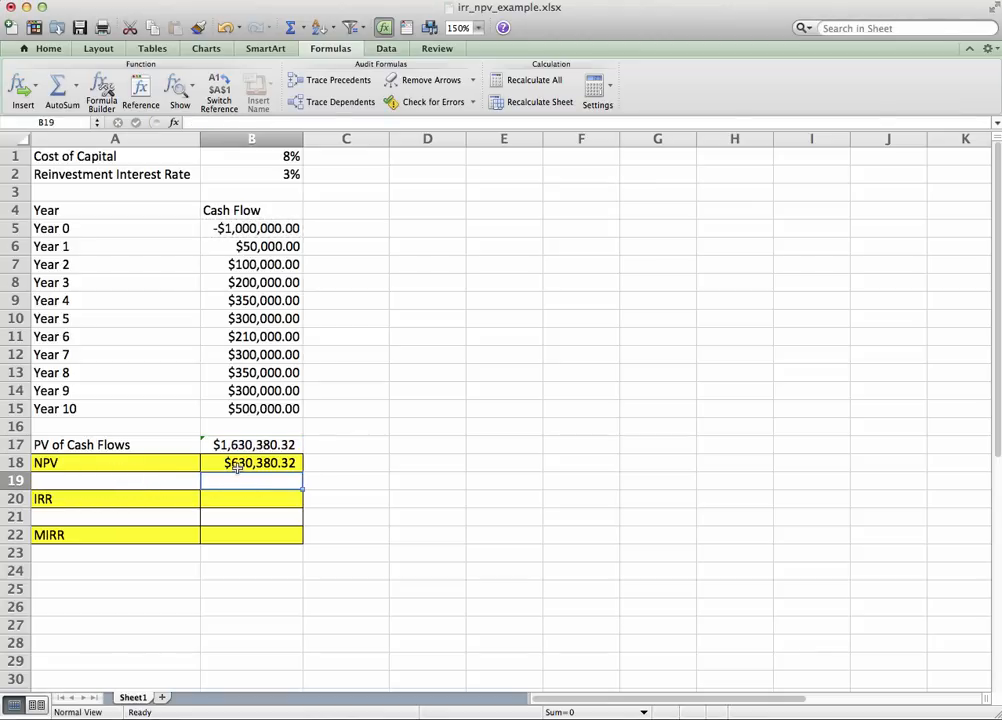
pyautogui.moveTo(255, 487)
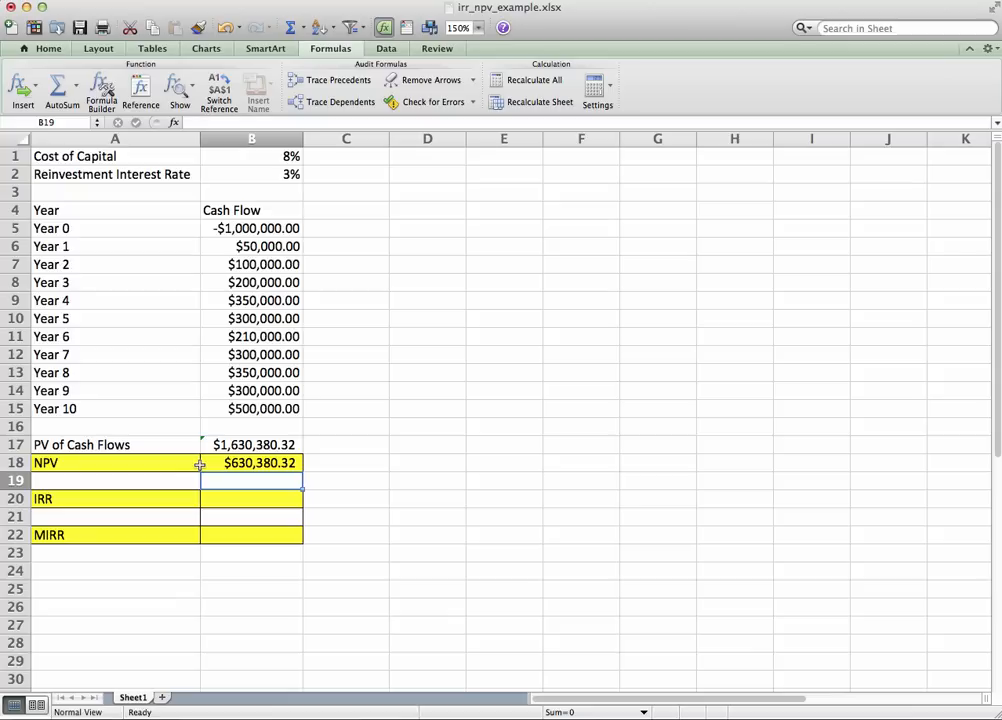
pyautogui.moveTo(184, 465)
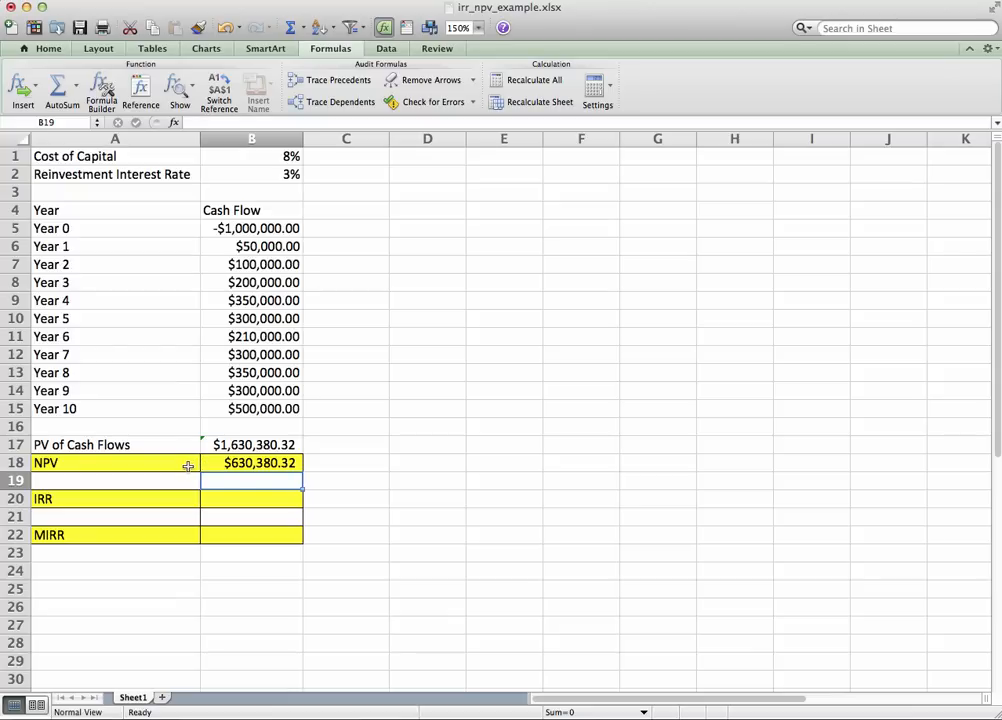
pyautogui.moveTo(213, 463)
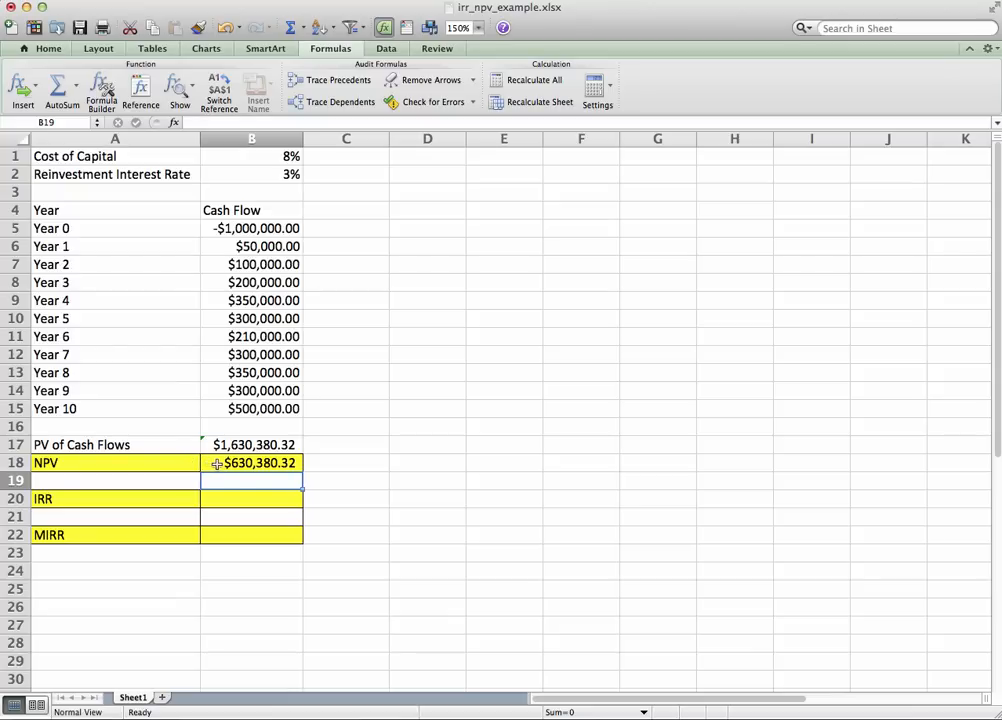
pyautogui.moveTo(283, 463)
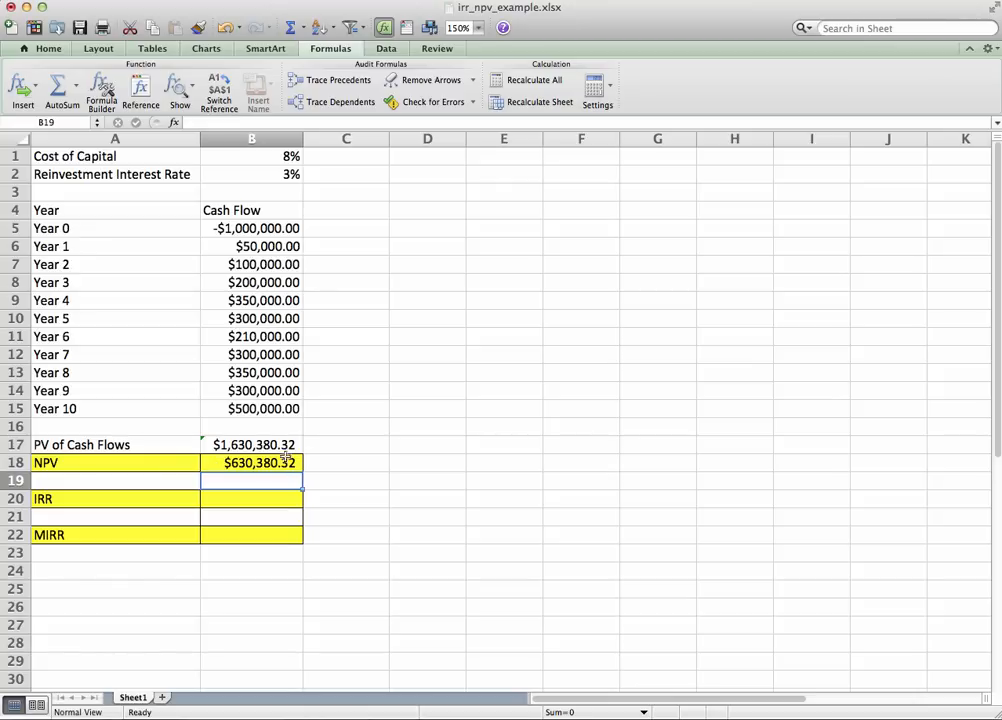
pyautogui.moveTo(289, 482)
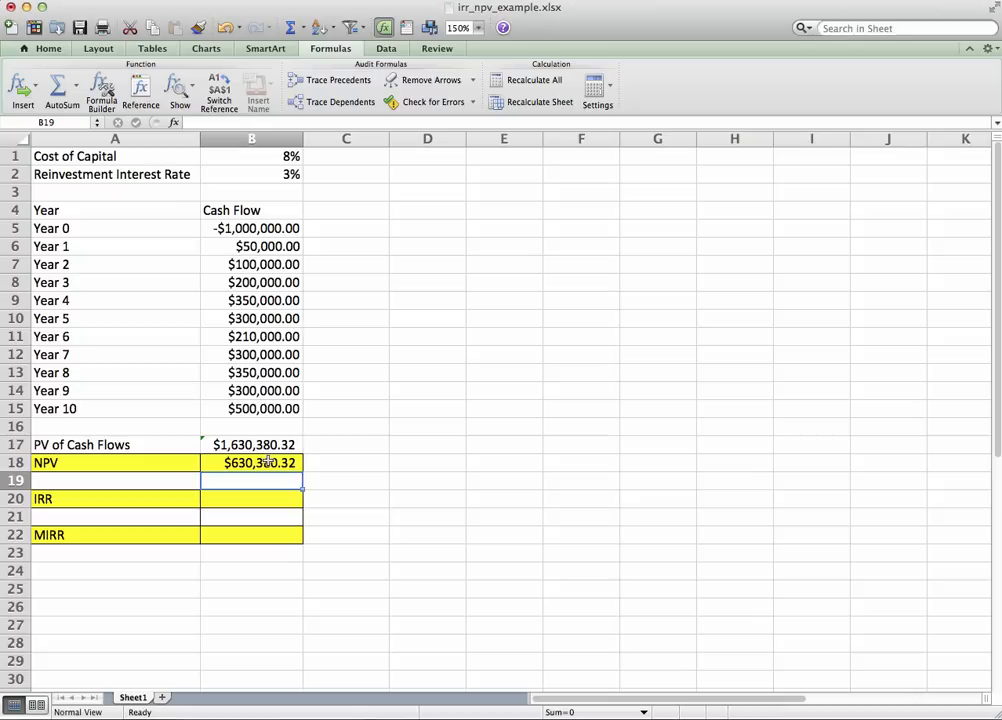
pyautogui.moveTo(213, 283)
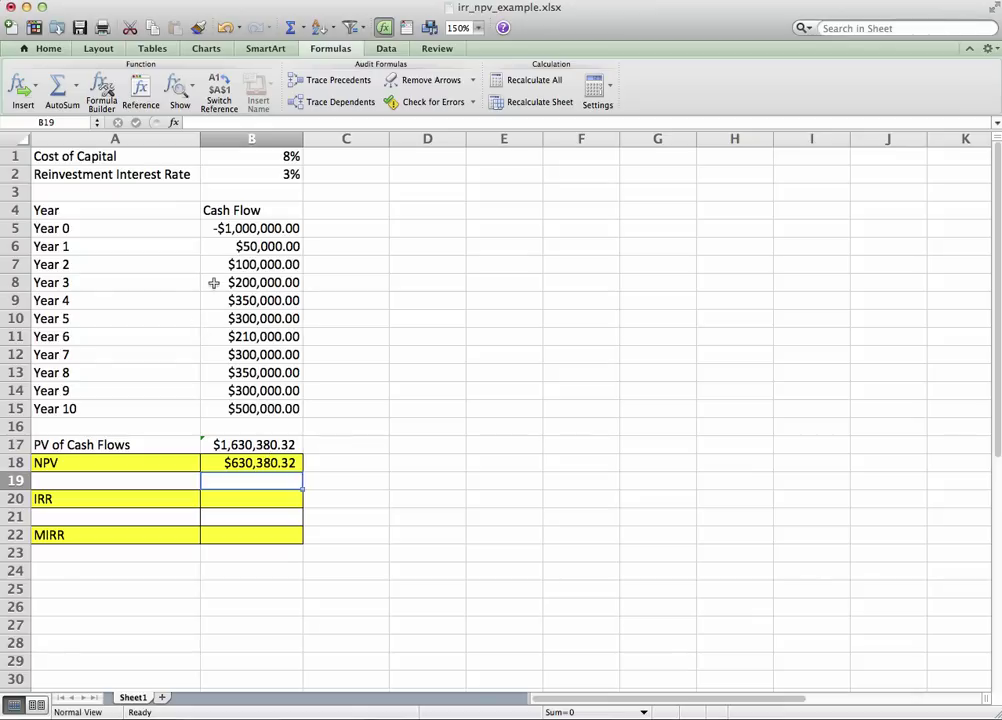
pyautogui.moveTo(231, 229)
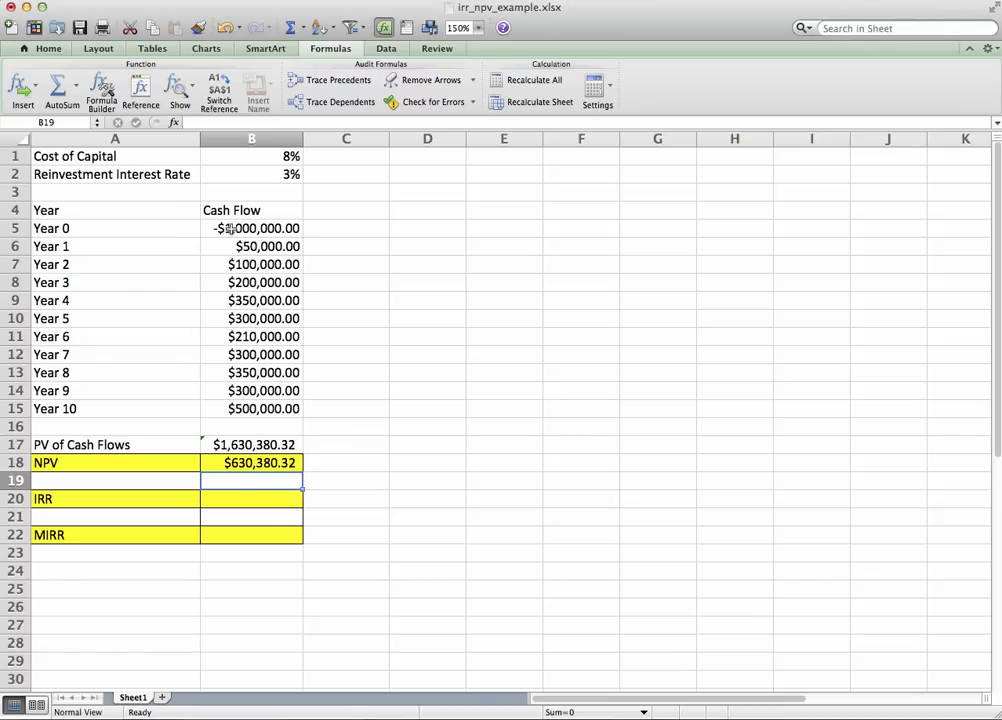
pyautogui.moveTo(229, 409)
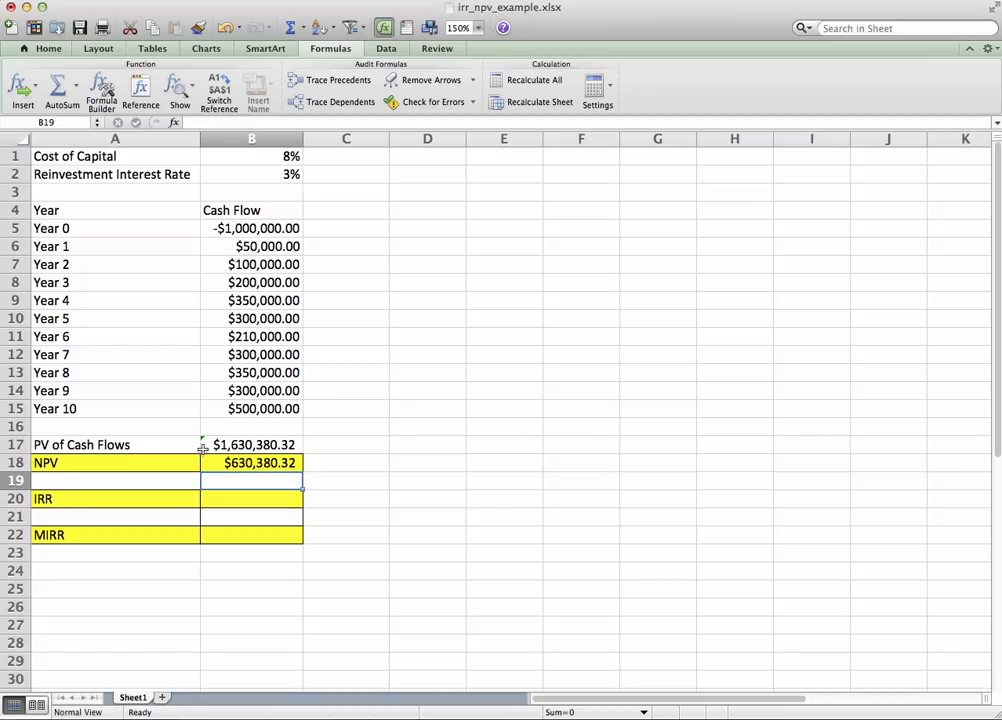
pyautogui.moveTo(228, 464)
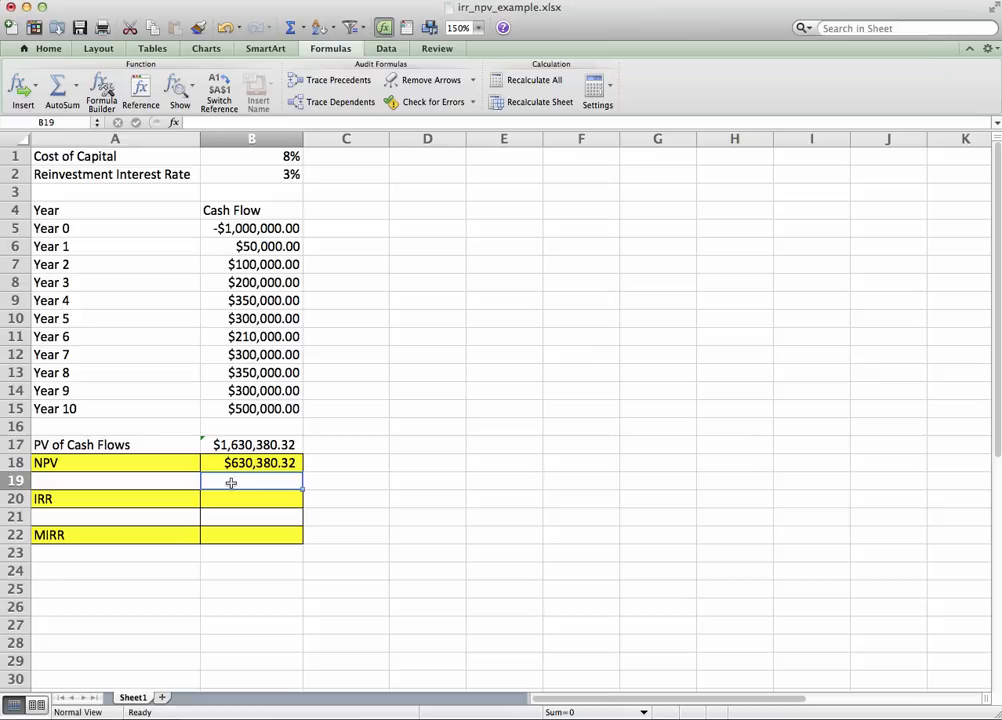
pyautogui.moveTo(180, 488)
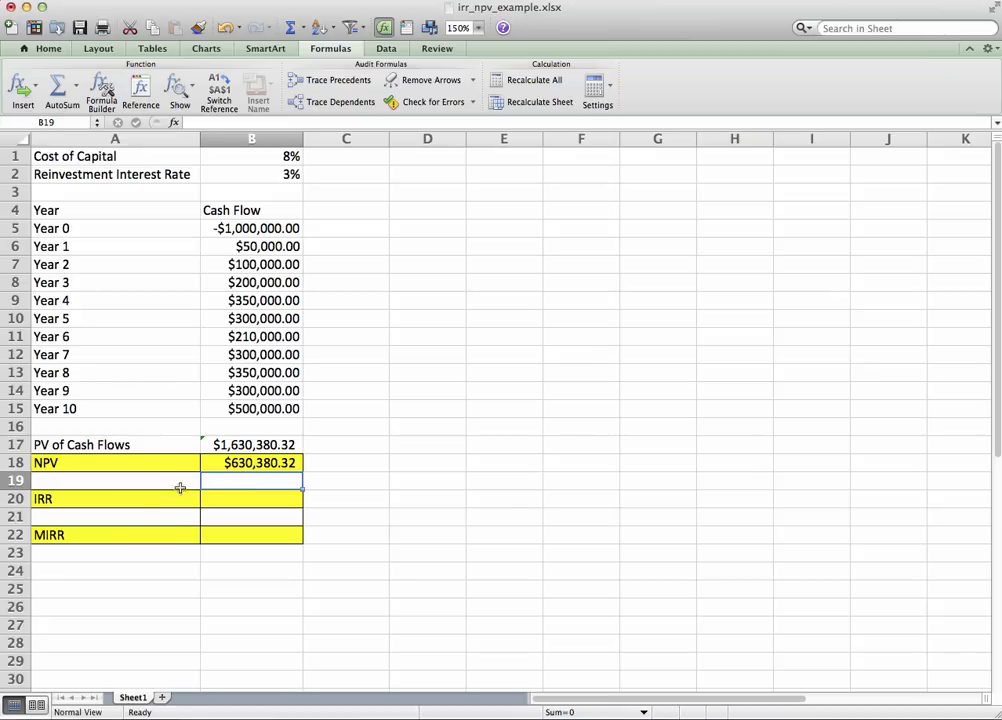
pyautogui.click(251, 499)
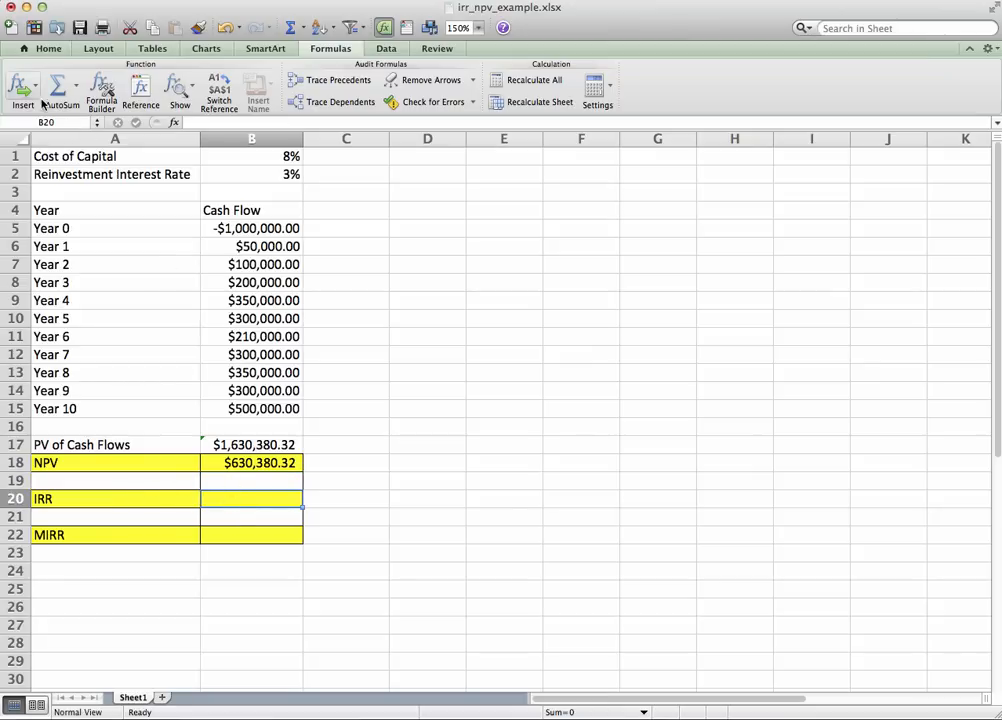
# Insert IRR over the Year 0–10 cash flows B5:B15, giving 17.48%.
pyautogui.click(15, 85)
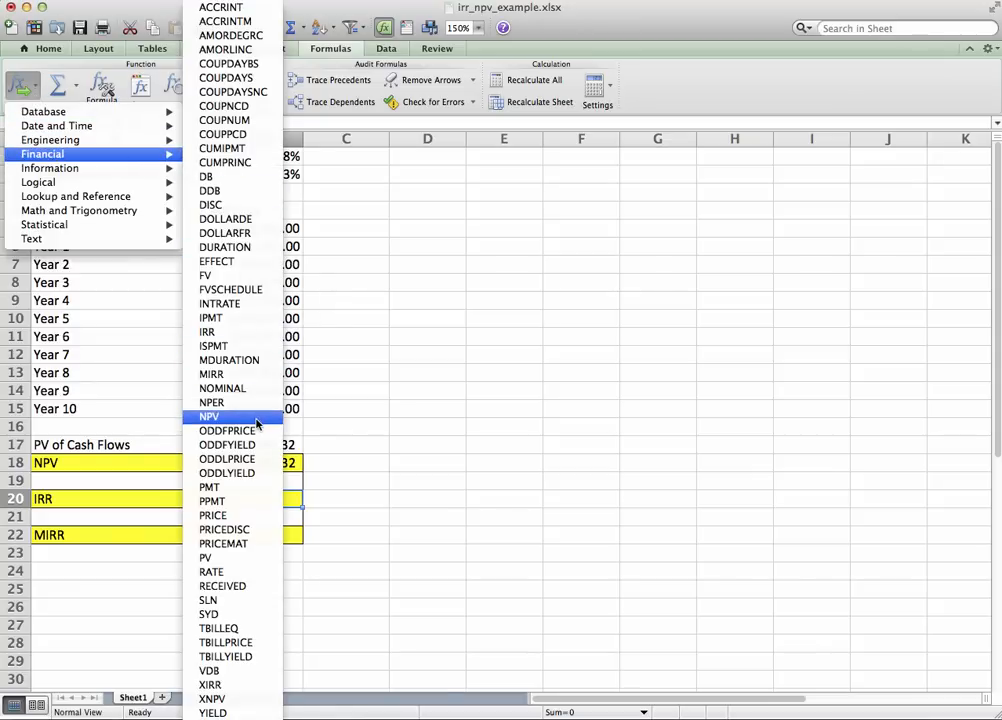
pyautogui.moveTo(213, 345)
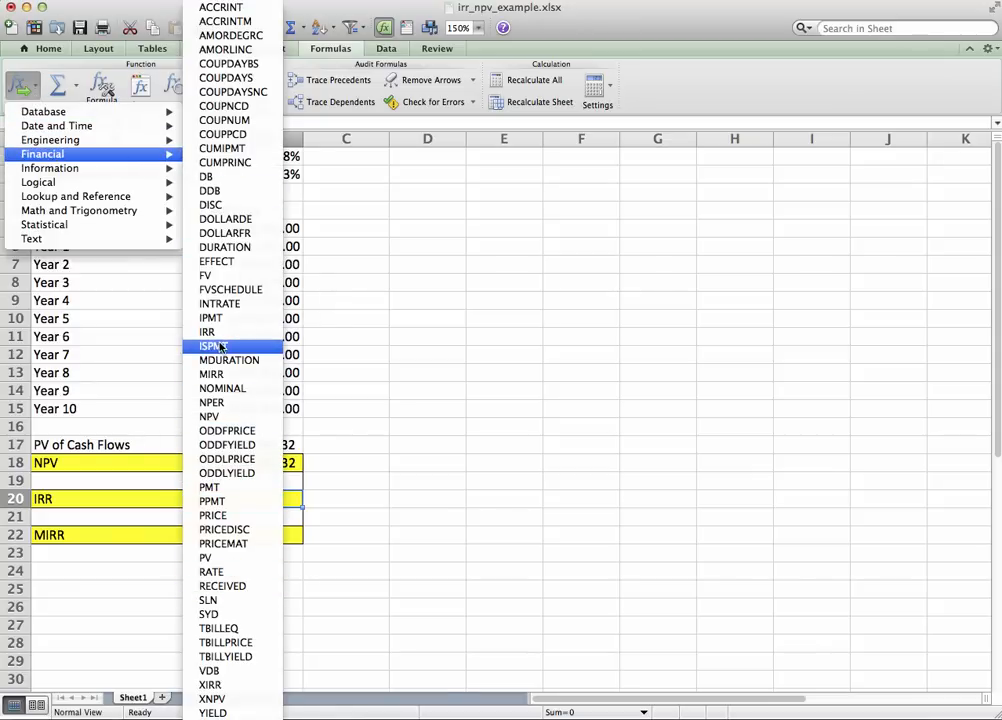
pyautogui.click(207, 332)
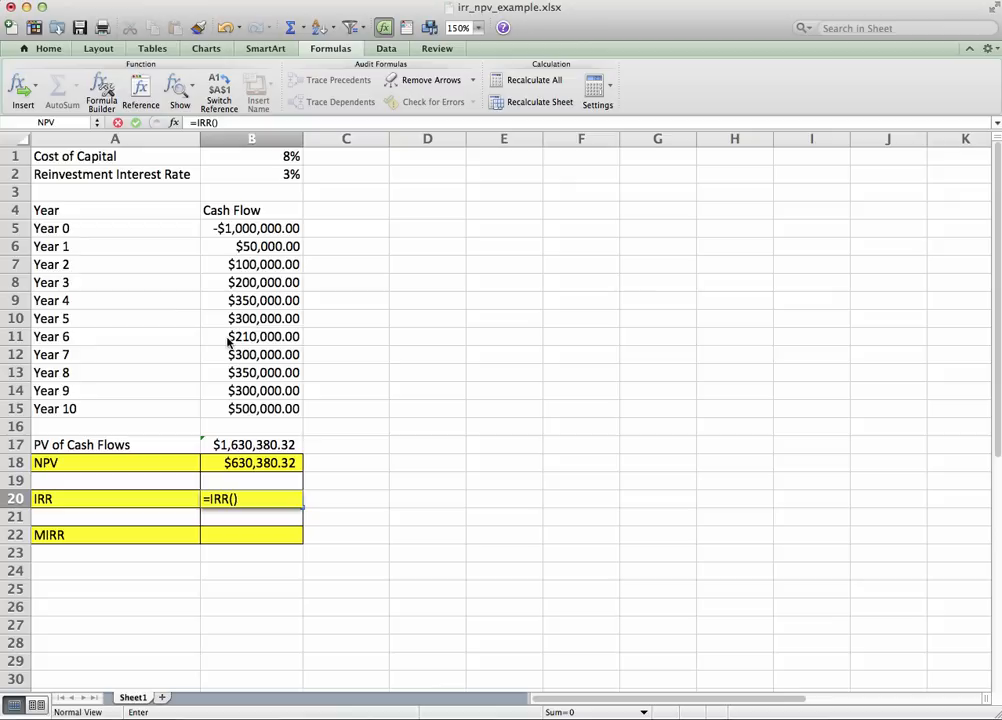
pyautogui.click(101, 90)
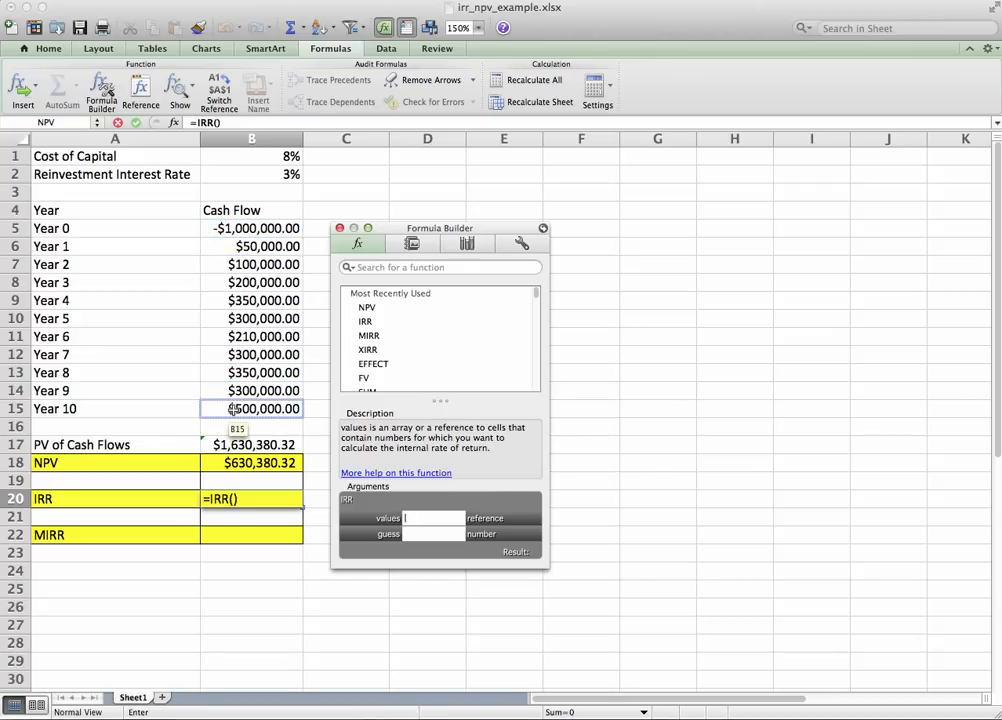
pyautogui.click(250, 228)
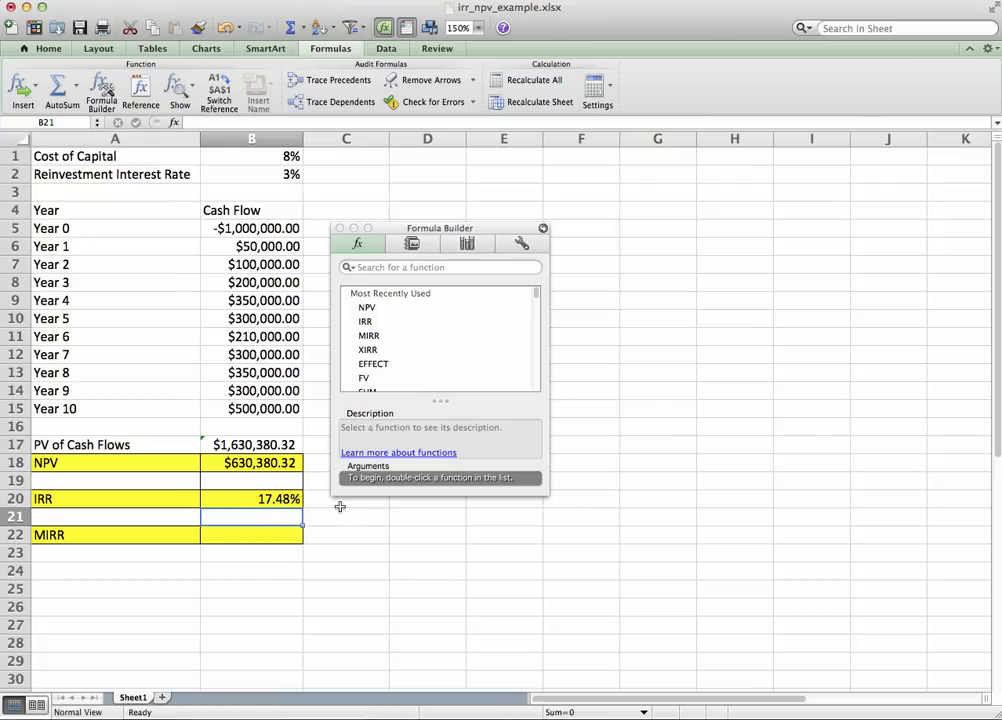
pyautogui.moveTo(330, 509)
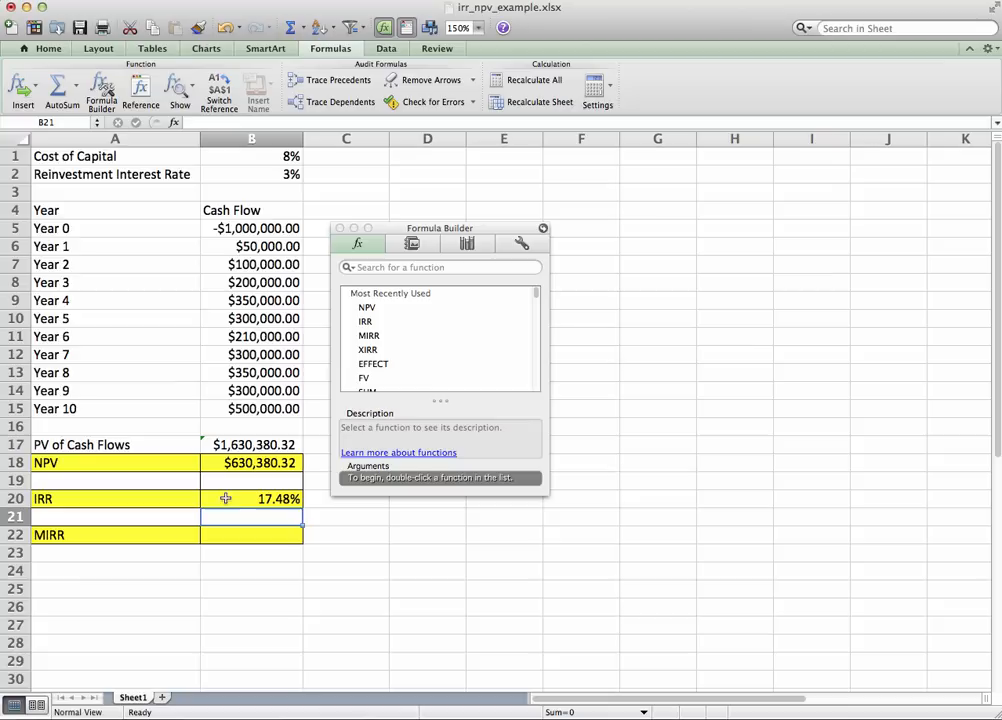
pyautogui.moveTo(241, 504)
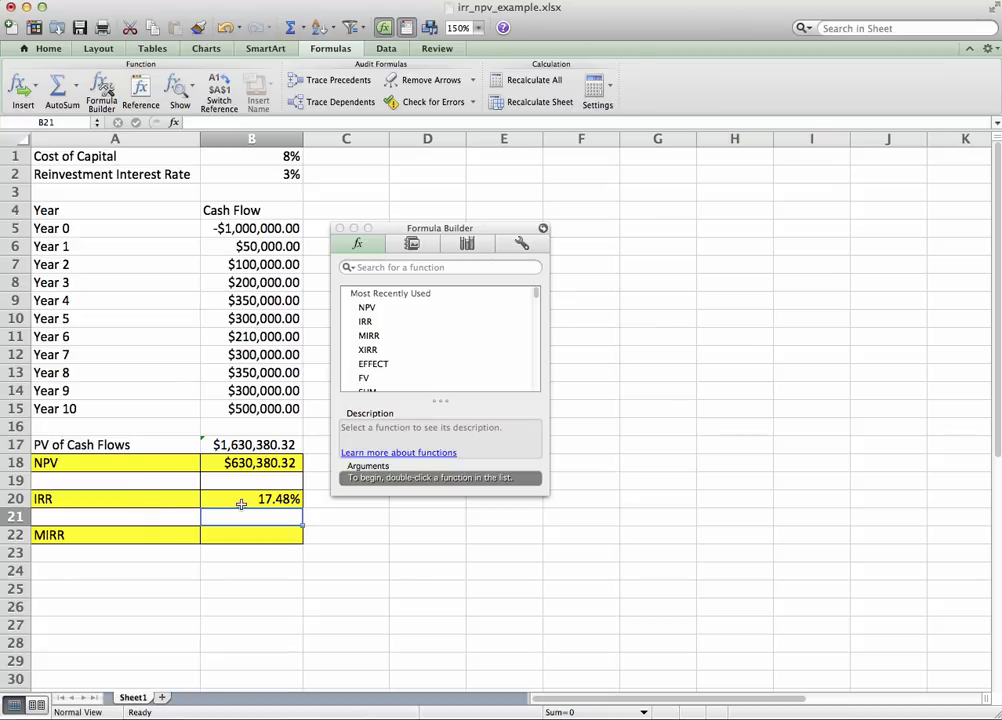
pyautogui.moveTo(249, 500)
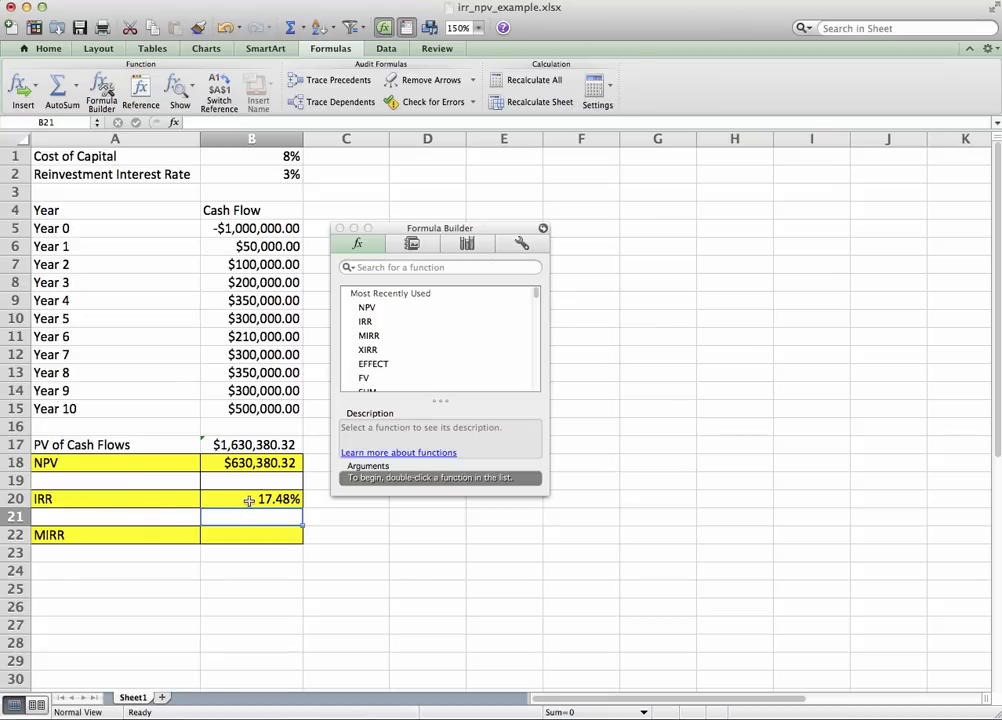
pyautogui.moveTo(110, 499)
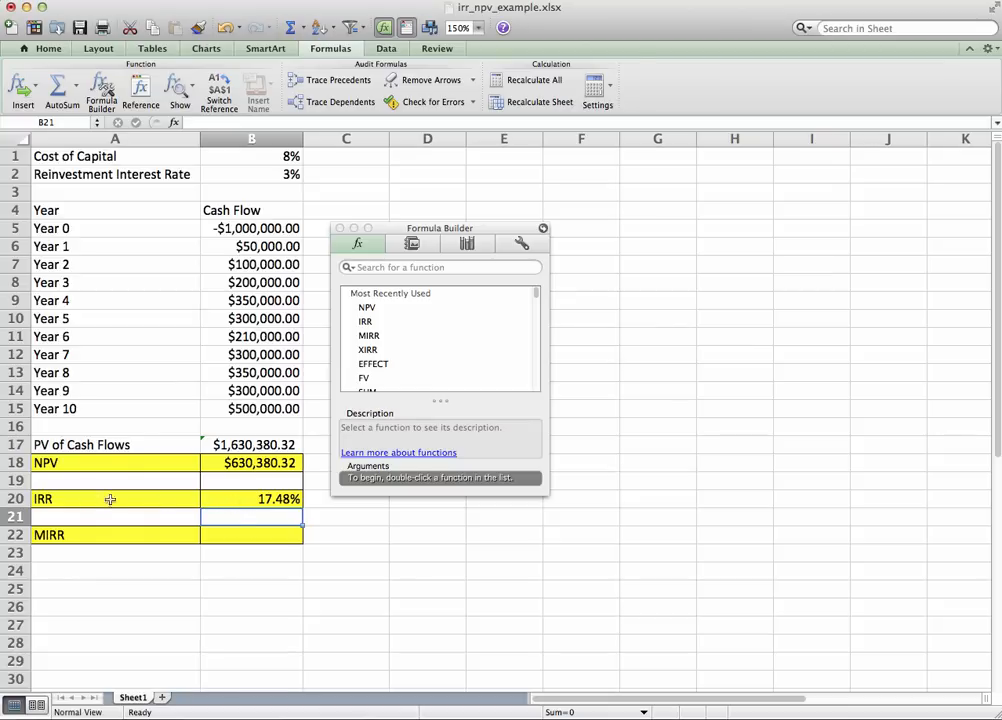
pyautogui.moveTo(175, 156)
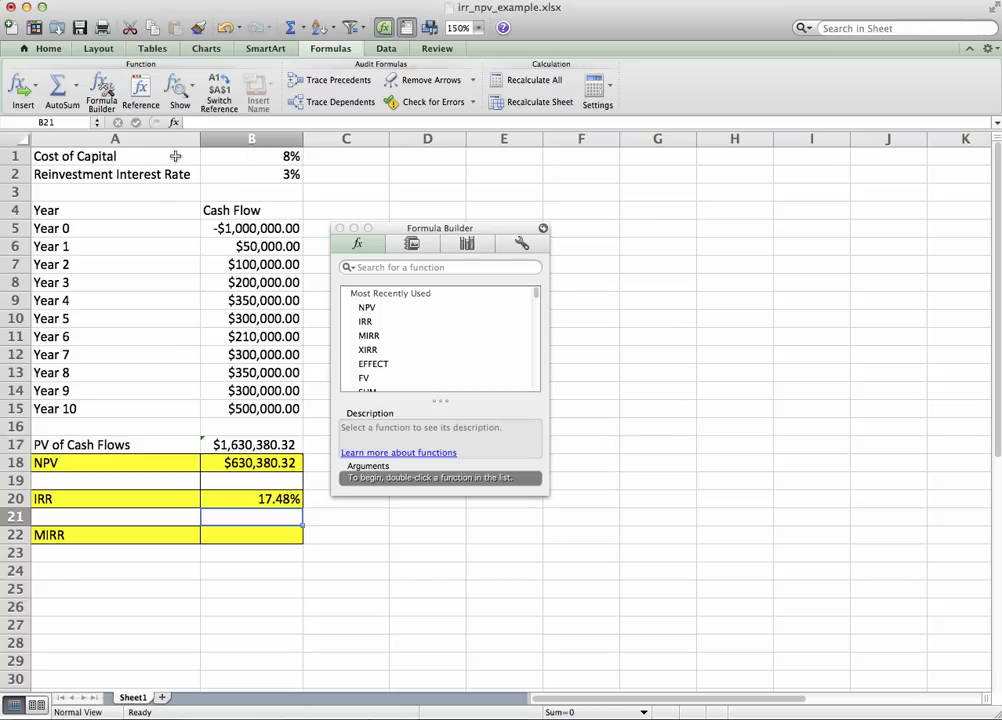
pyautogui.moveTo(259, 156)
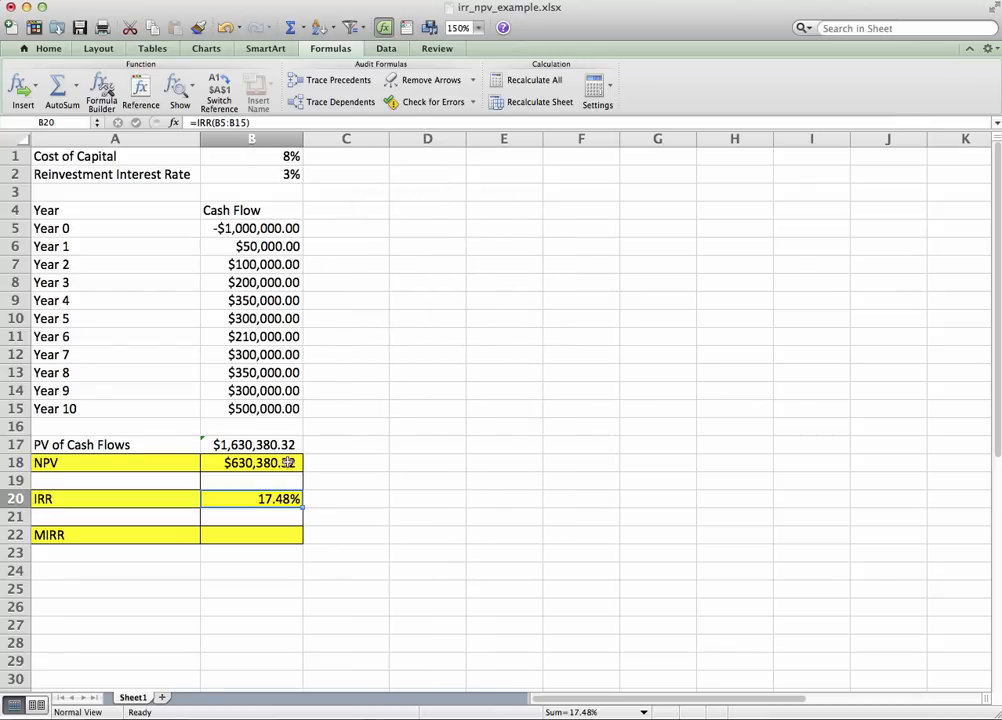
pyautogui.moveTo(98, 507)
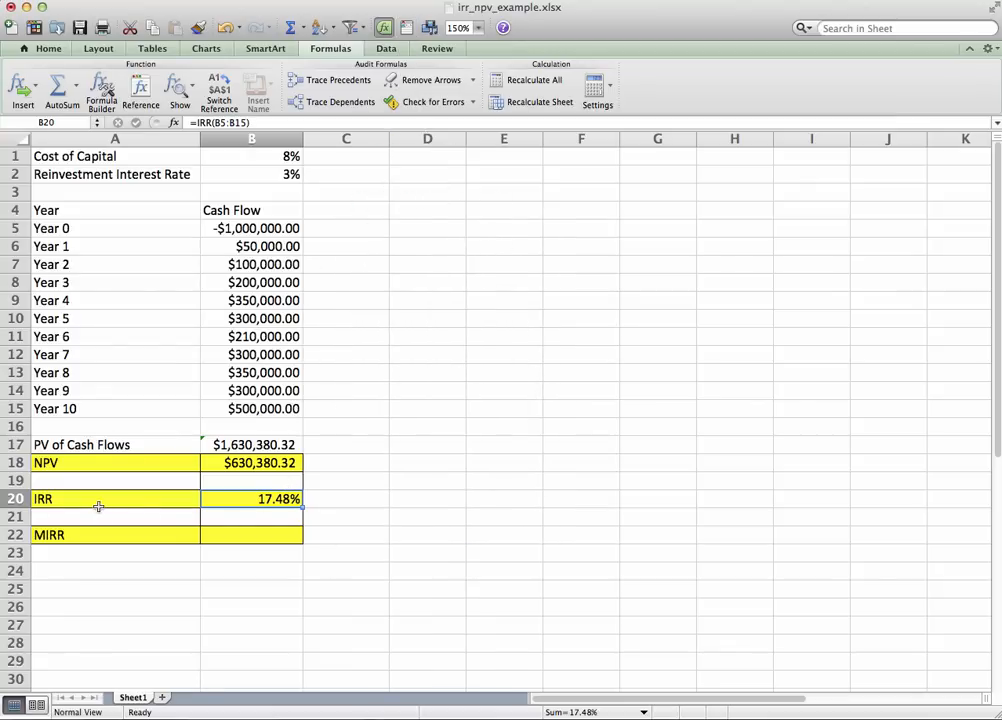
pyautogui.moveTo(106, 500)
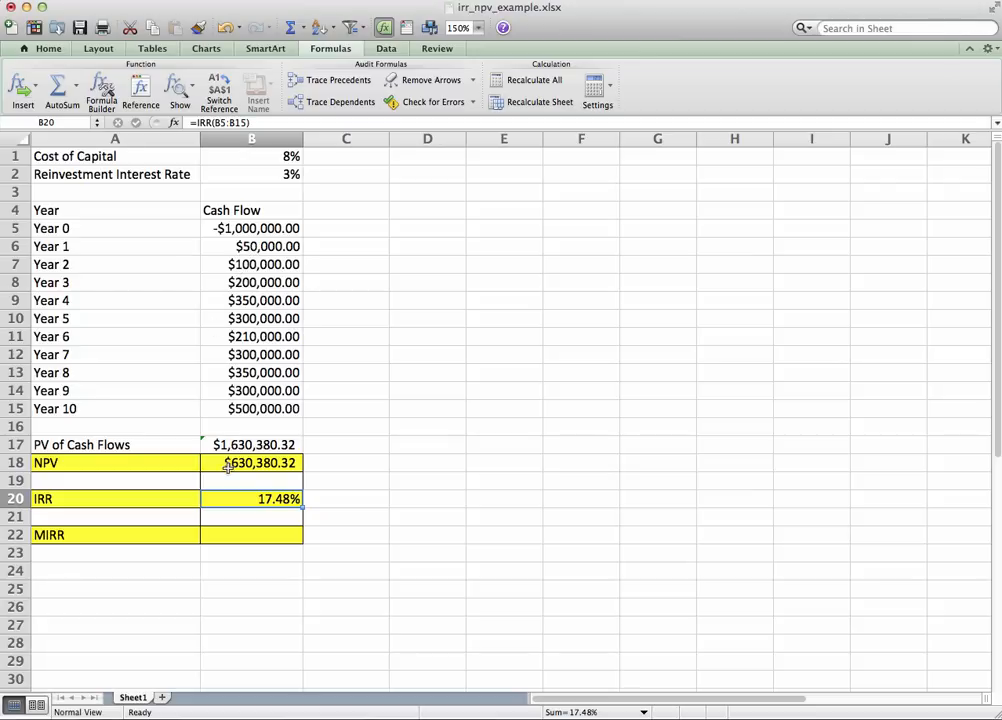
pyautogui.moveTo(245, 500)
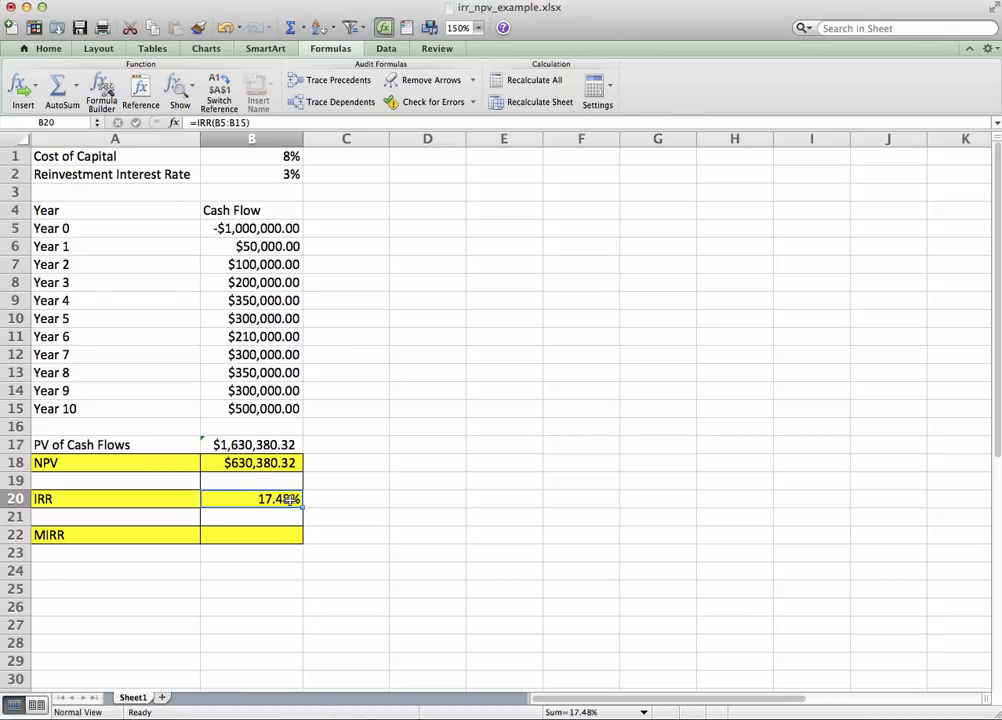
pyautogui.moveTo(268, 526)
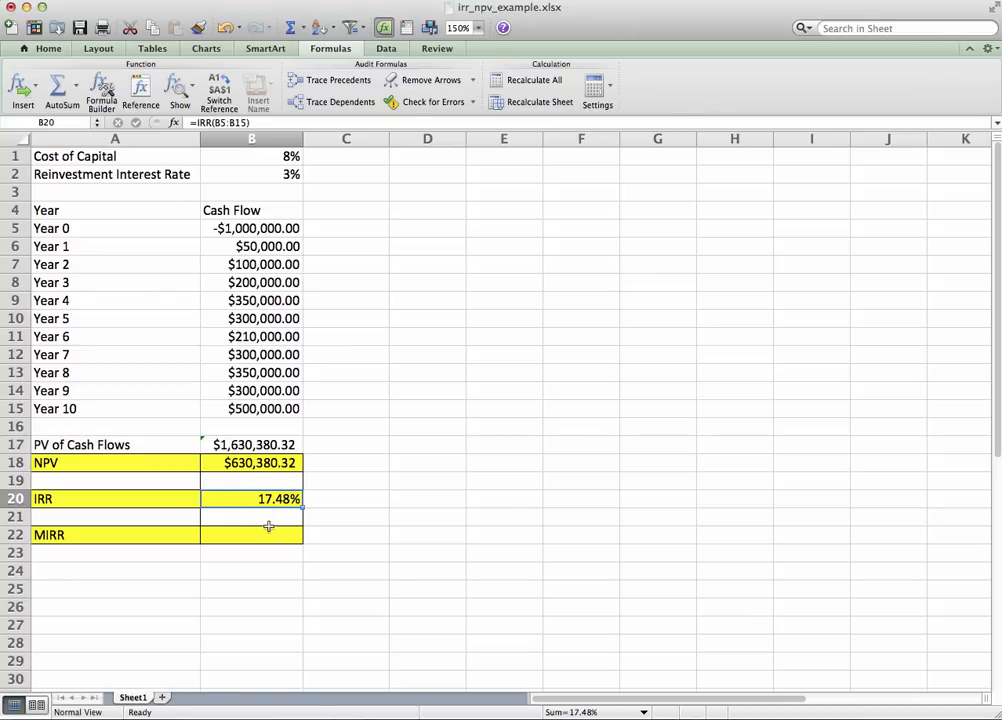
pyautogui.moveTo(263, 526)
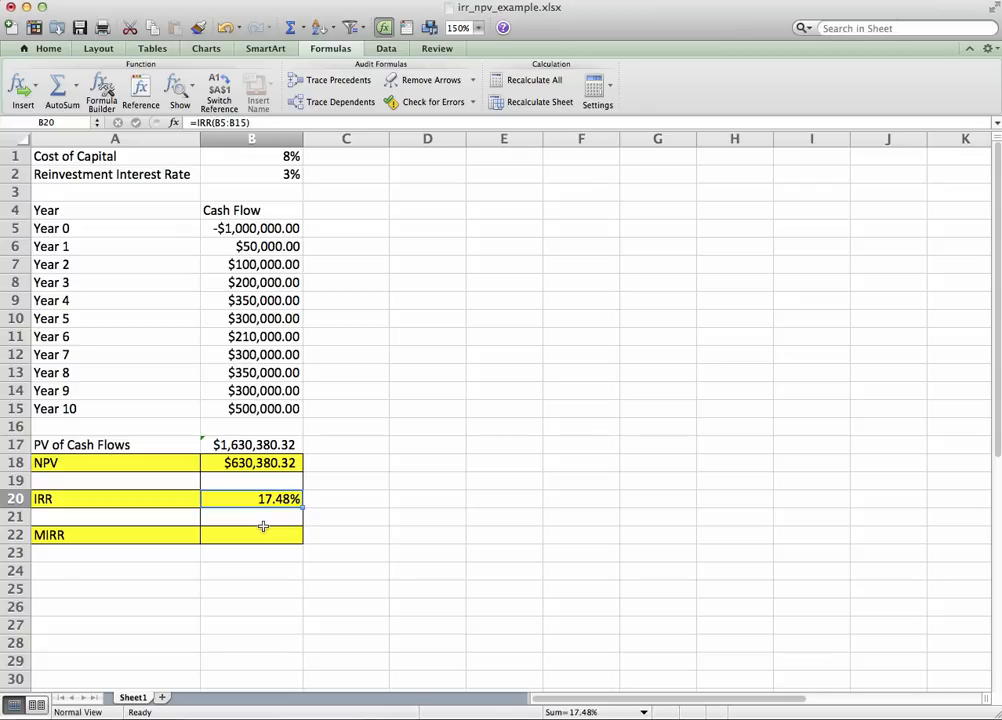
pyautogui.moveTo(255, 524)
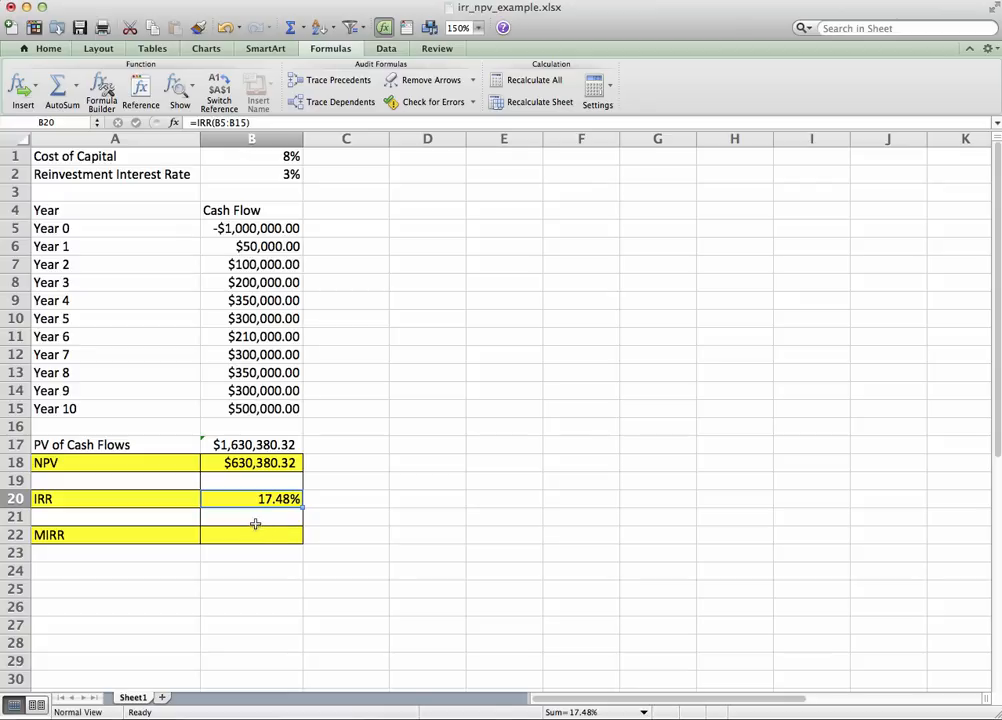
pyautogui.moveTo(166, 534)
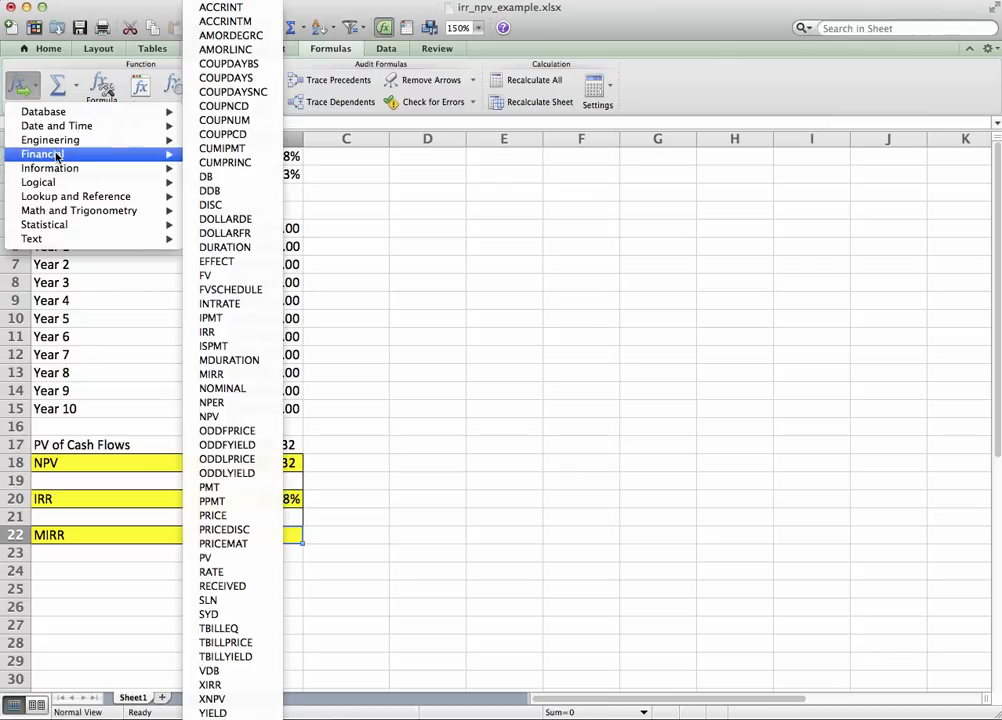
pyautogui.moveTo(210, 487)
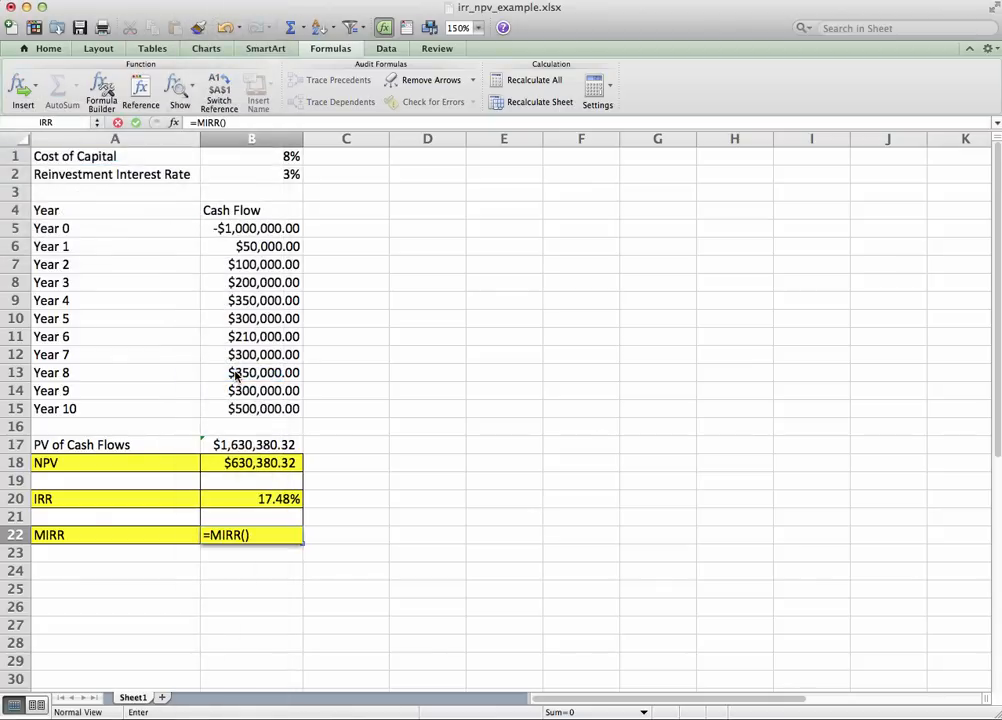
# Start the MIRR arguments with values set to the Year 0–10 cash flows B5:B15.
pyautogui.click(101, 94)
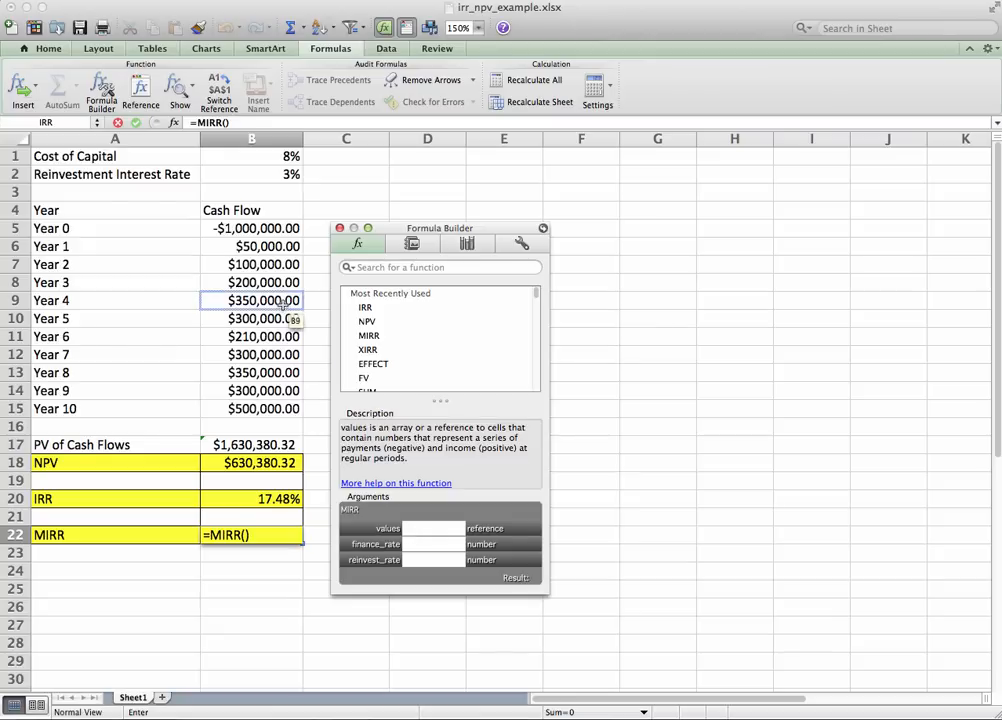
pyautogui.moveTo(251, 228); pyautogui.dragTo(251, 390)
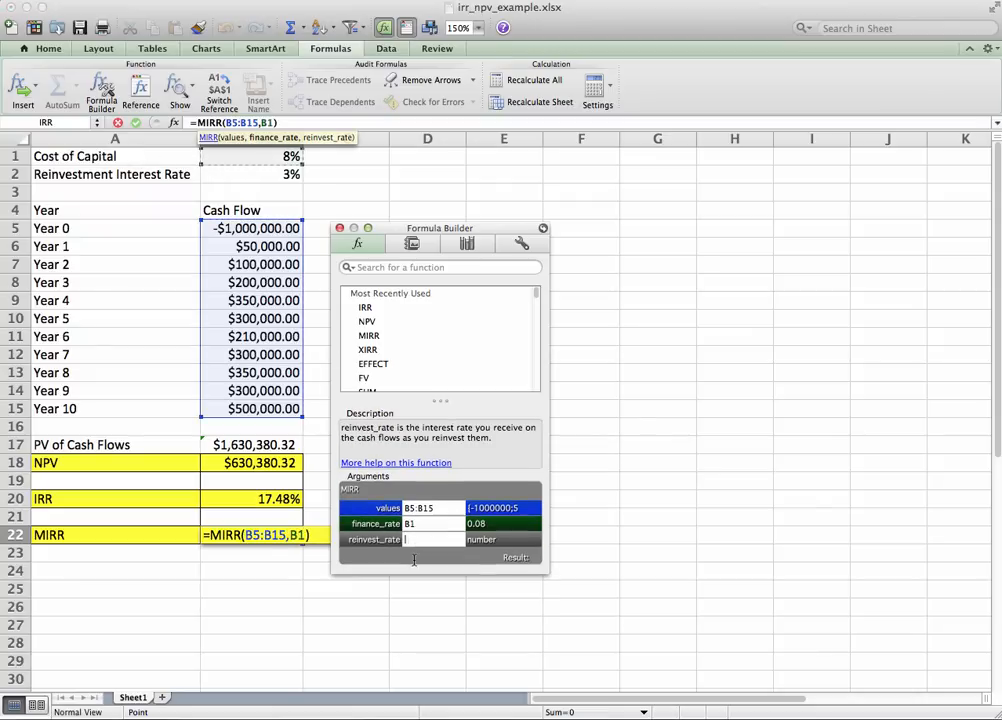
pyautogui.moveTo(257, 204)
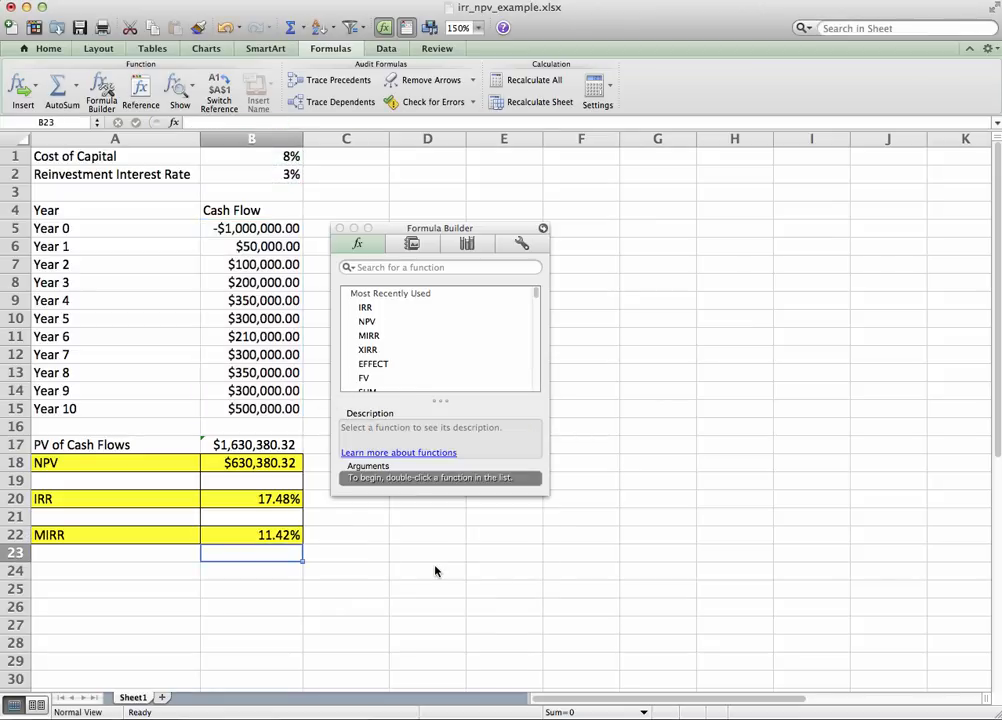
pyautogui.moveTo(159, 564)
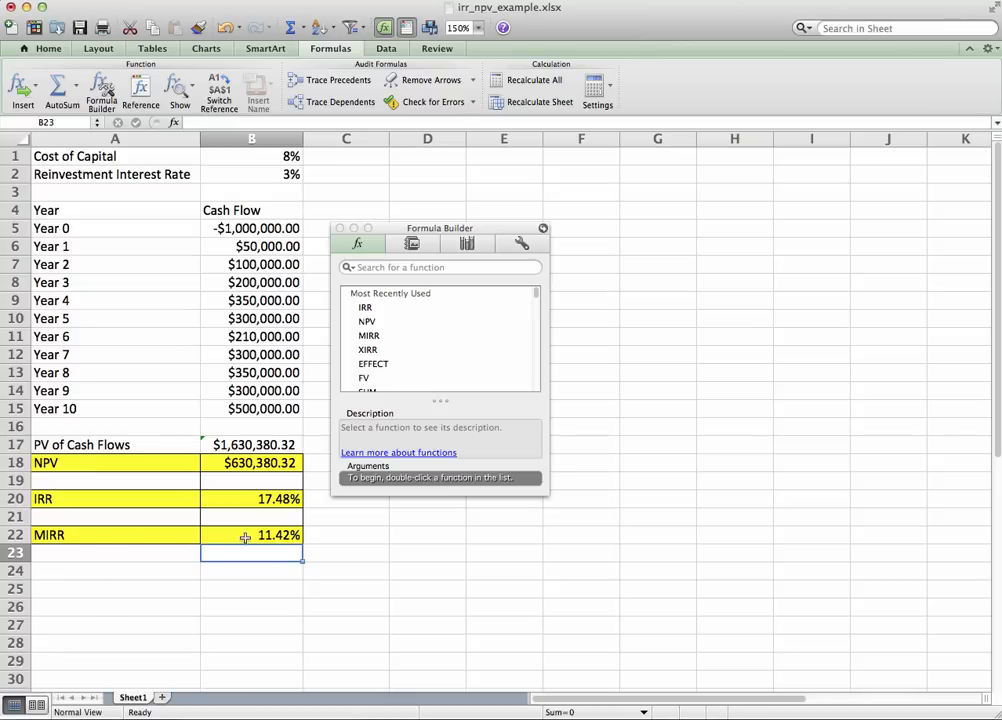
pyautogui.moveTo(279, 499)
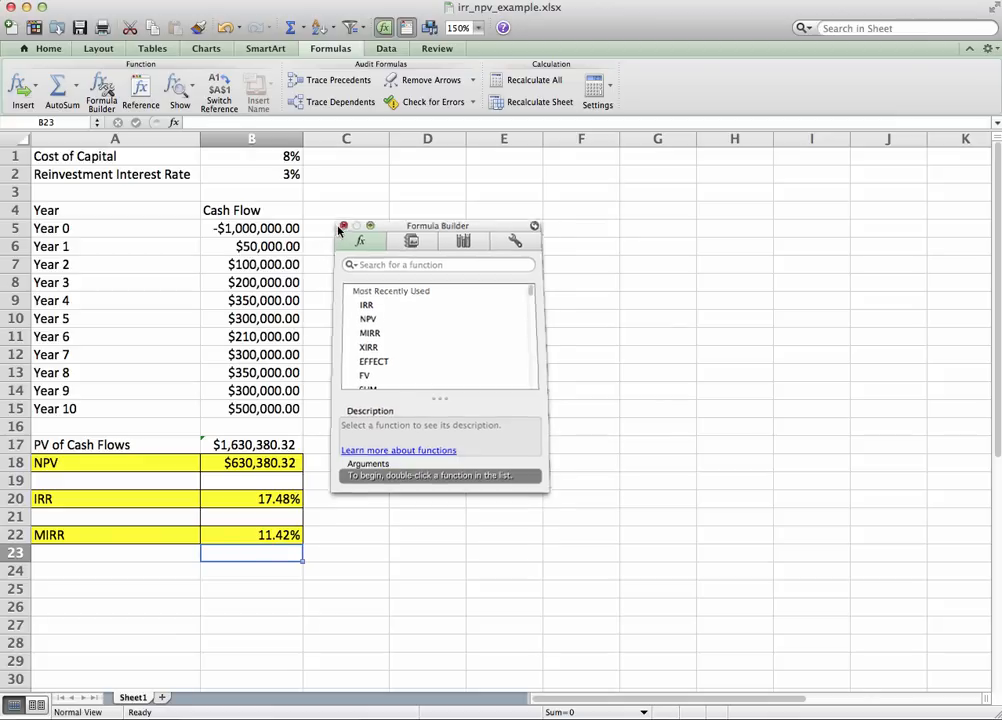
# Close the Formula Builder, leaving MIRR at 11.42%.
pyautogui.click(344, 225)
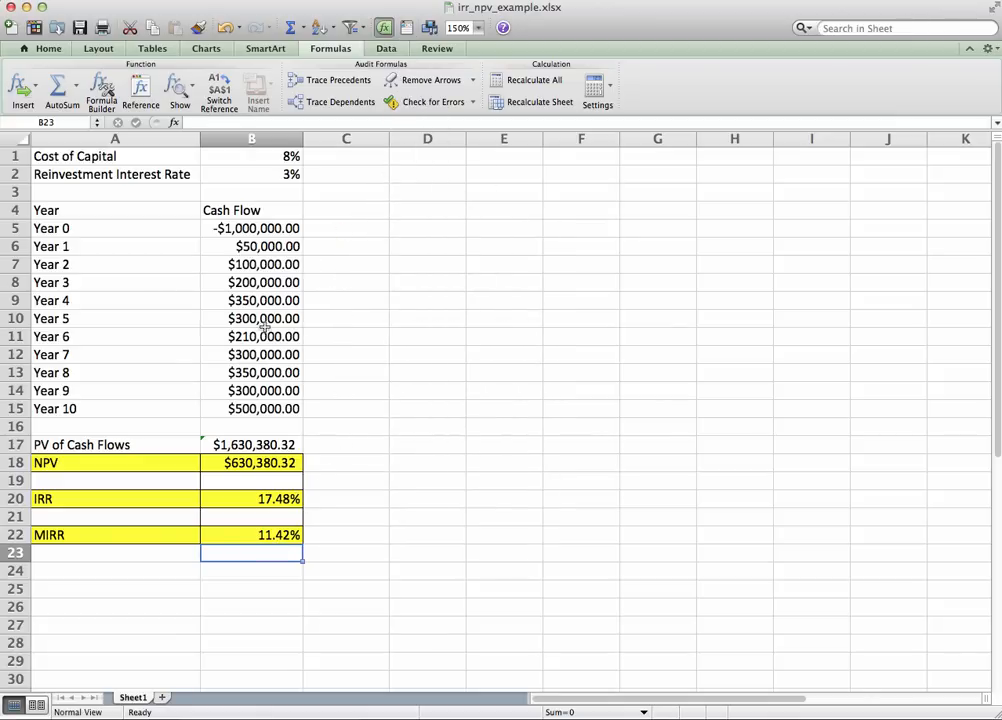
# Change the reinvestment rate in B2 from 3% to 5%, updating MIRR to 12.20%.
pyautogui.click(250, 264)
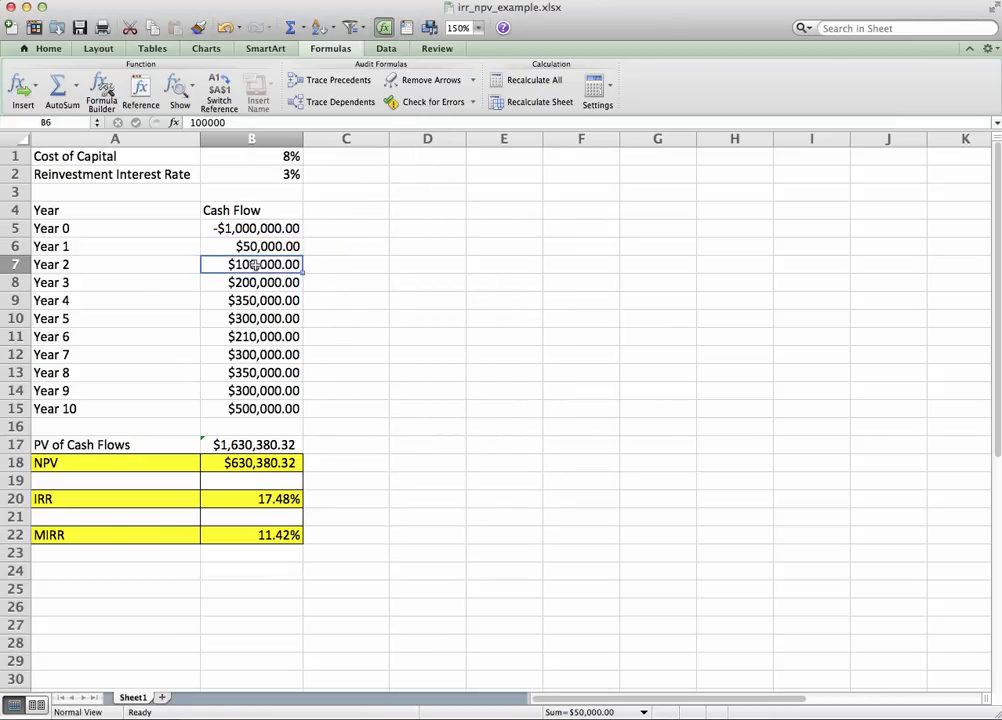
pyautogui.click(251, 300)
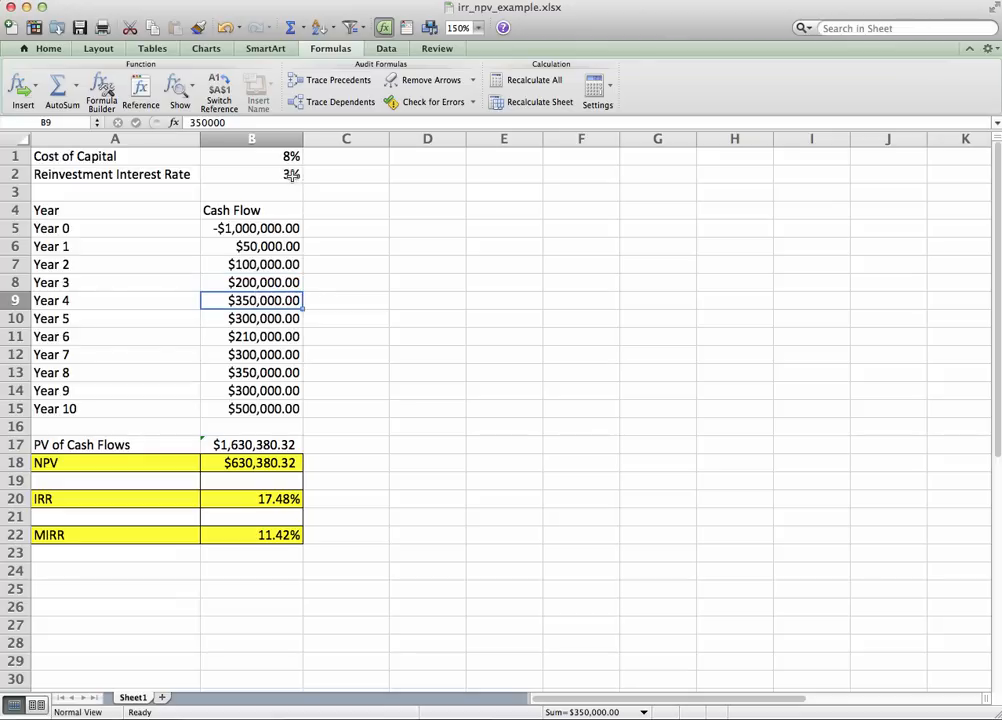
pyautogui.click(250, 174)
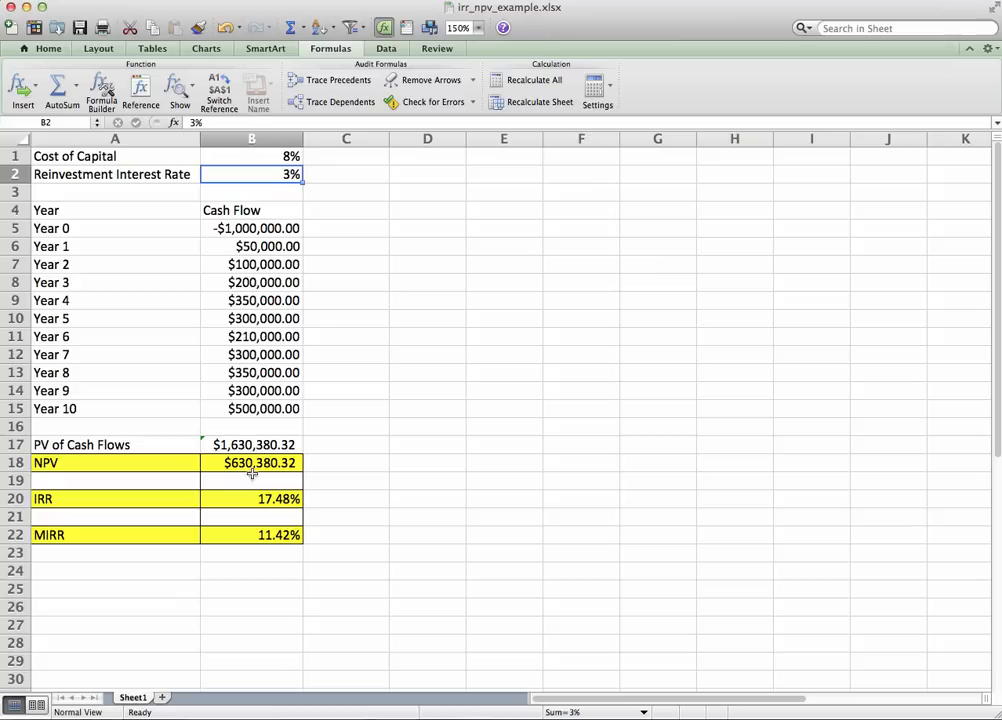
pyautogui.moveTo(271, 524)
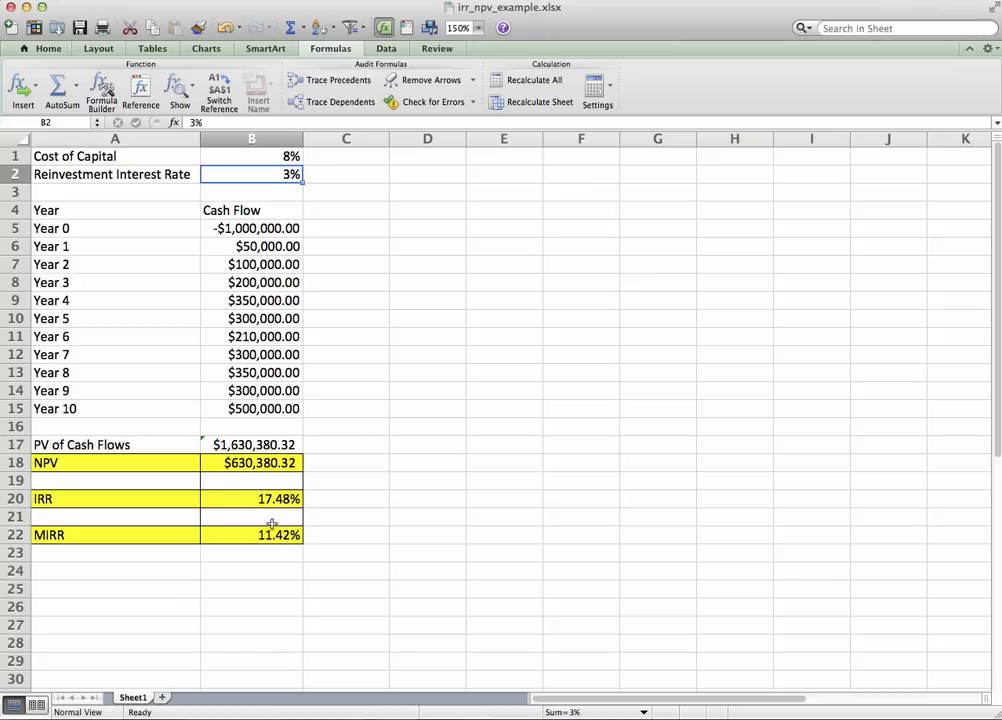
pyautogui.moveTo(257, 553)
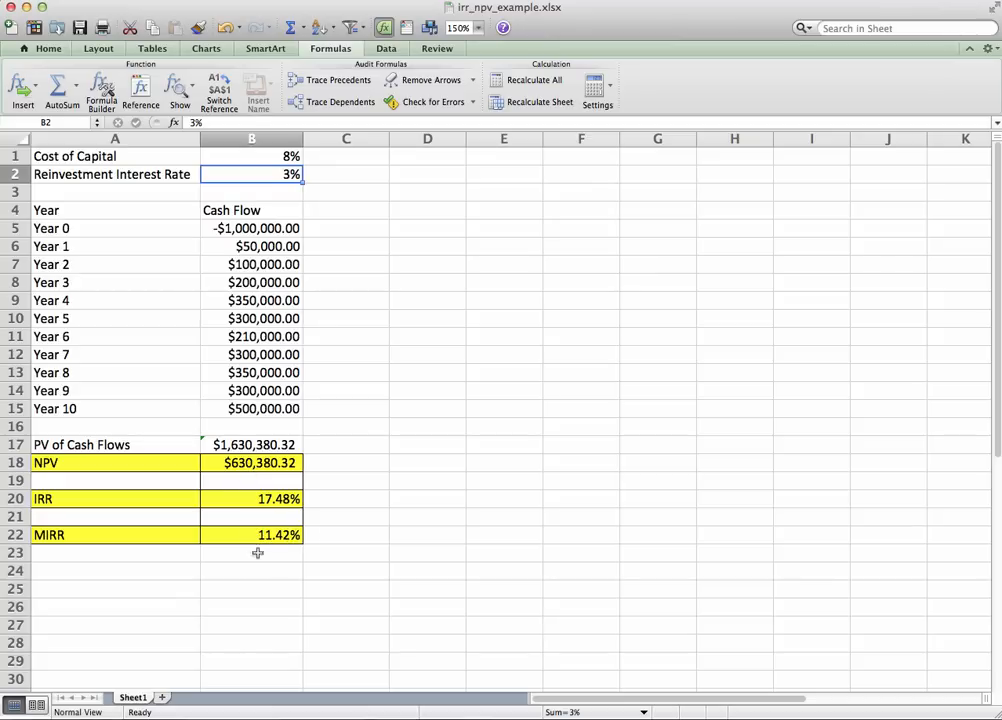
pyautogui.moveTo(418, 532)
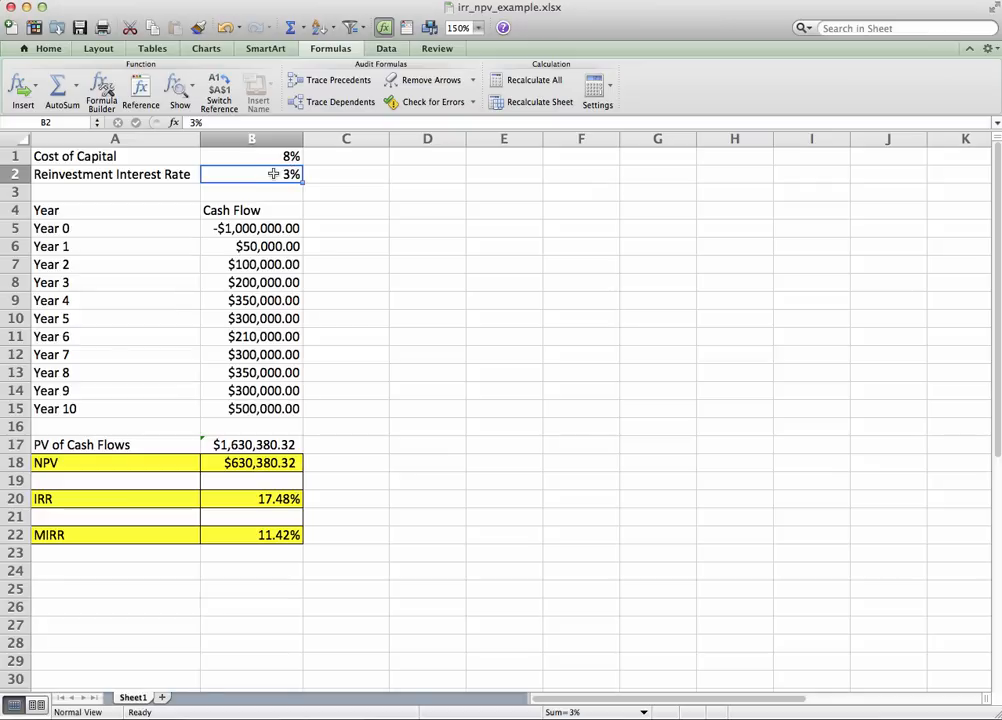
pyautogui.write('5%')
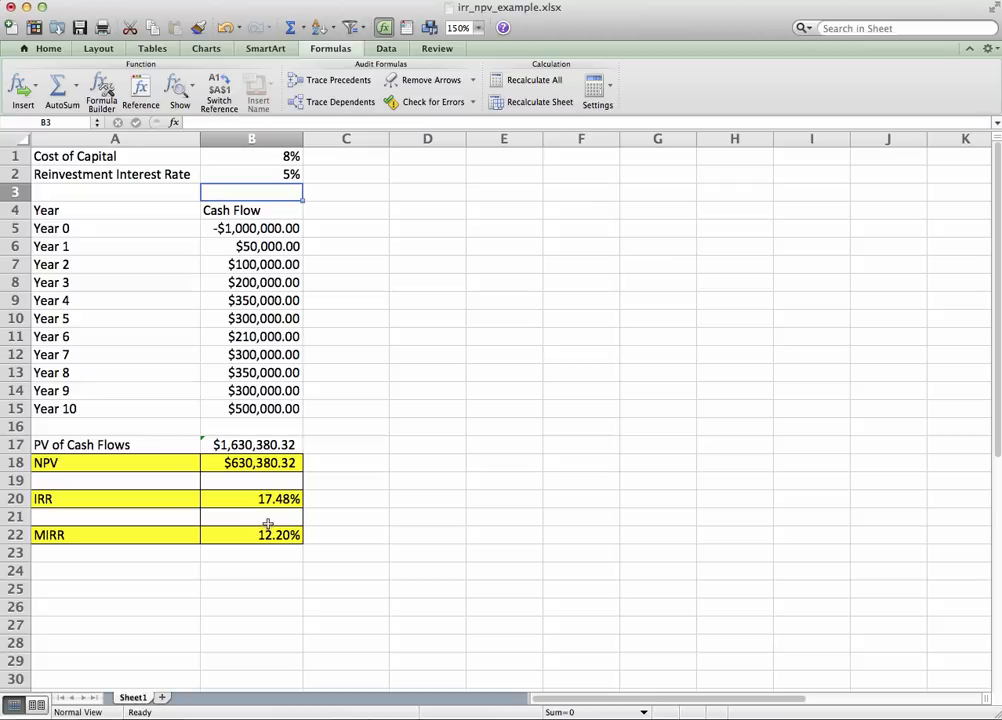
pyautogui.moveTo(242, 228)
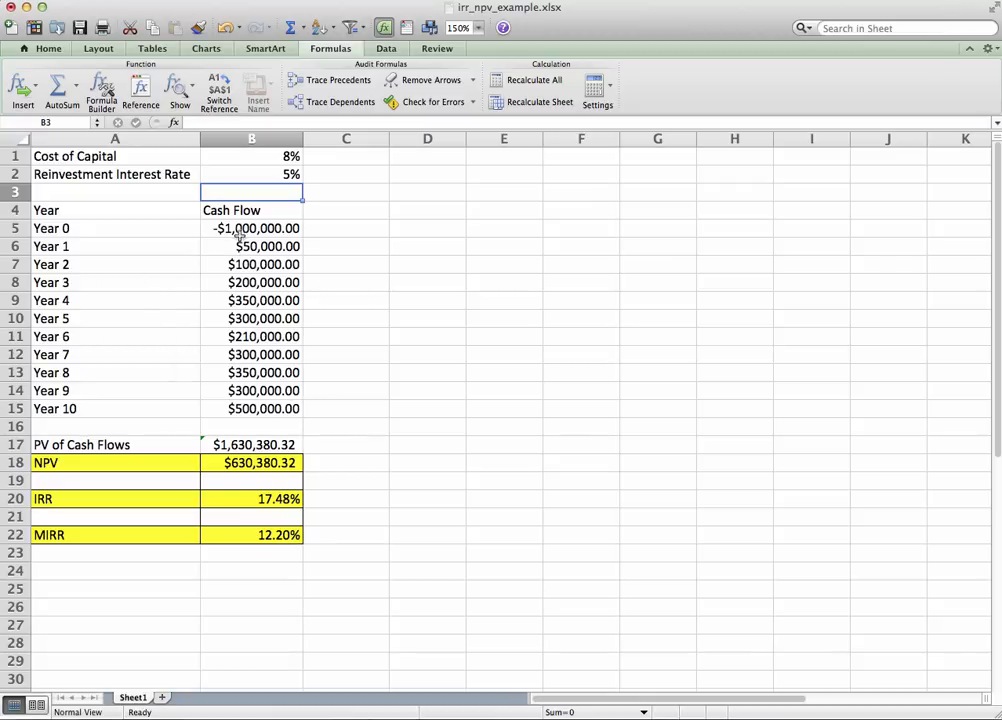
pyautogui.moveTo(398, 421)
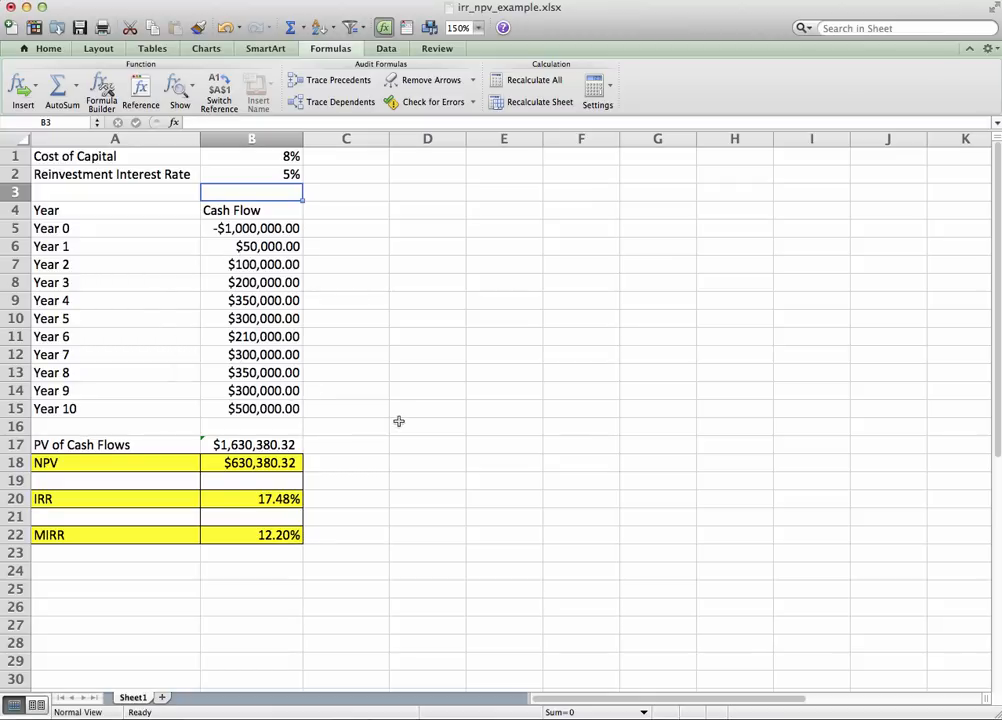
pyautogui.moveTo(579, 424)
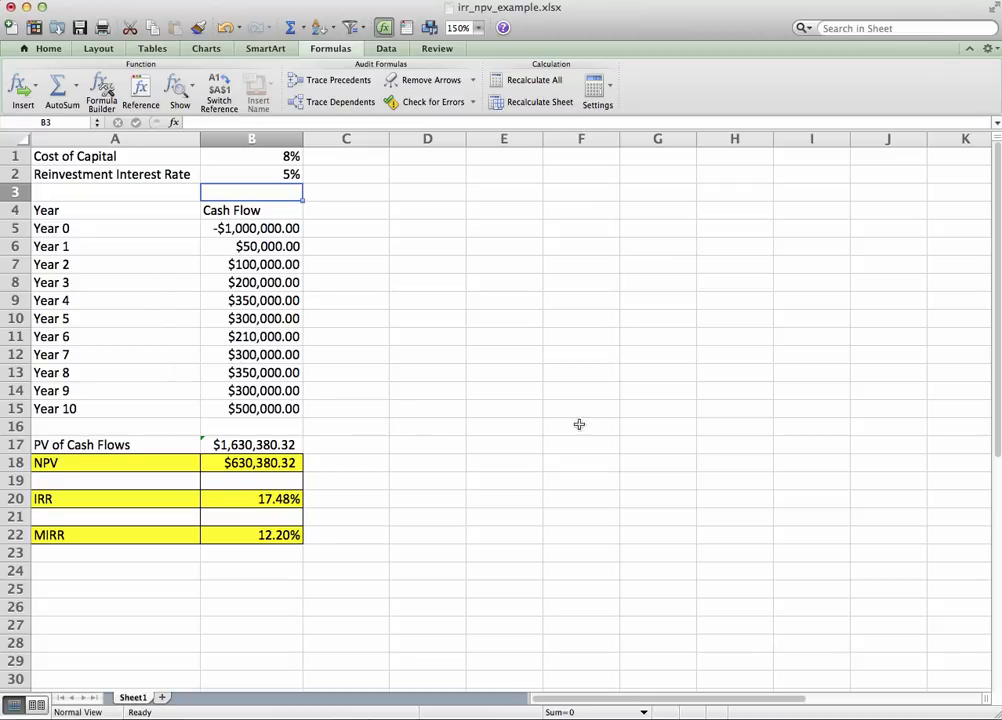